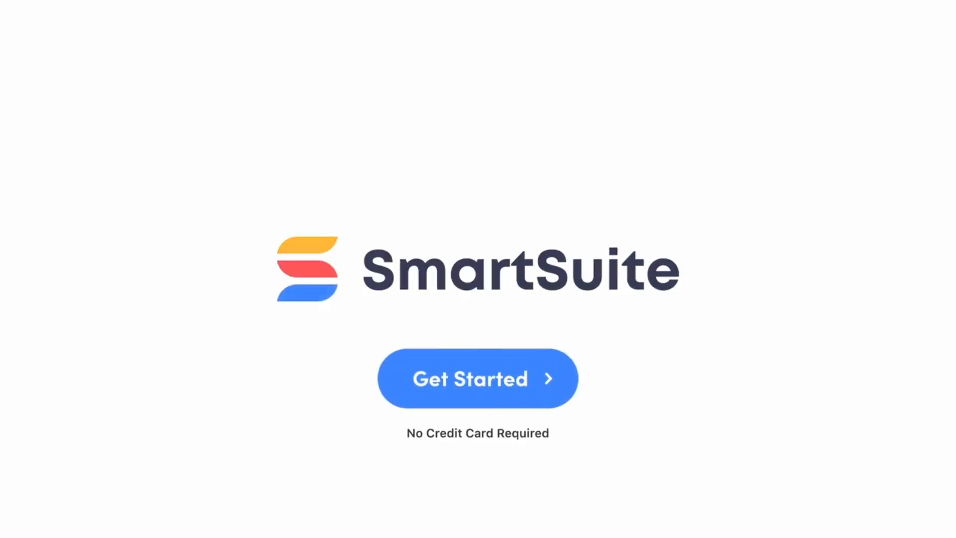
# Sign in via Get Started to reach the SmartSuite home page with My Favorites
pyautogui.click(477, 378)
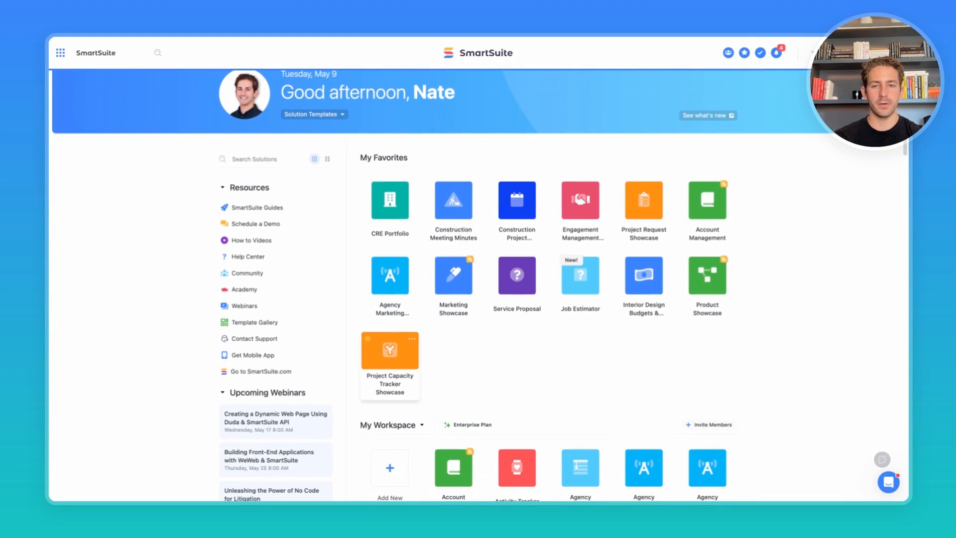
# Add a new solution from a template and browse the SmartSuite showcase templates
pyautogui.click(389, 468)
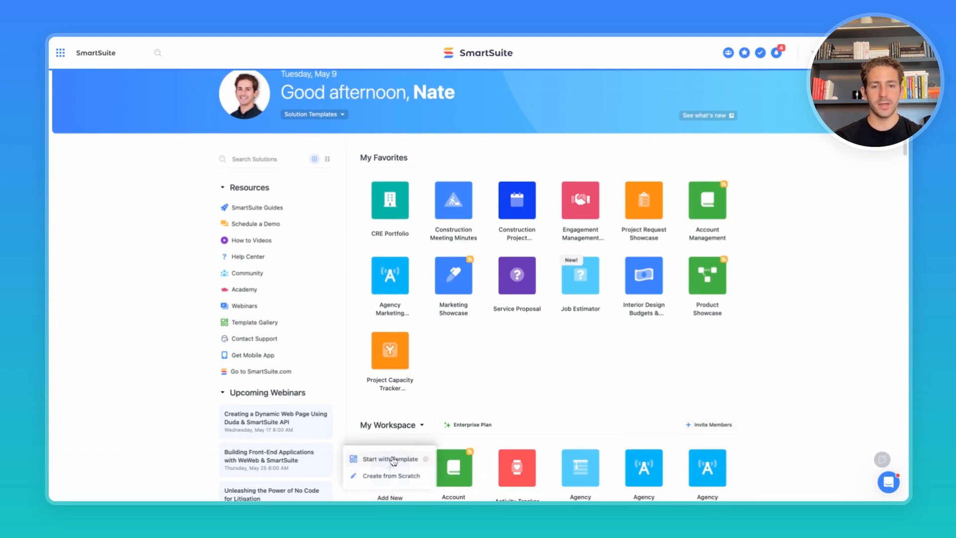
pyautogui.click(389, 459)
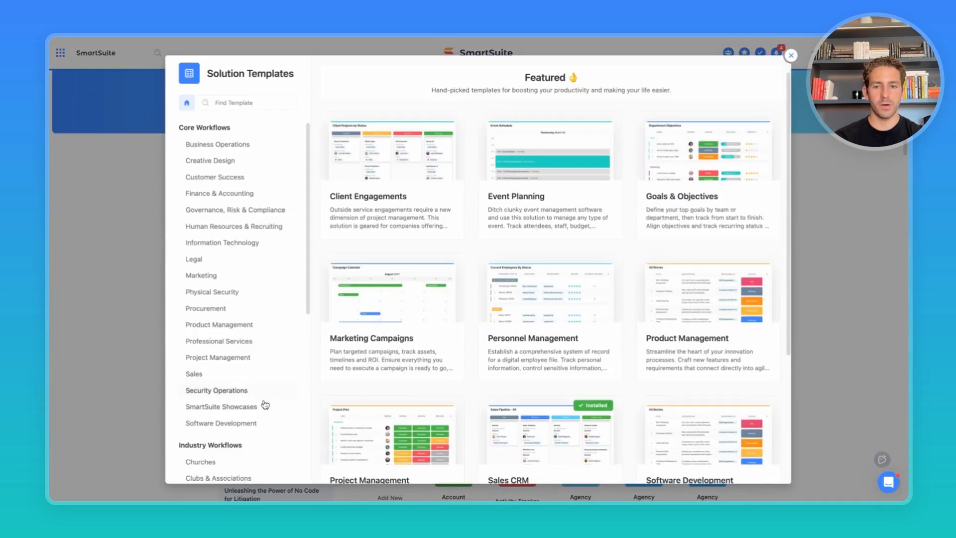
pyautogui.click(221, 406)
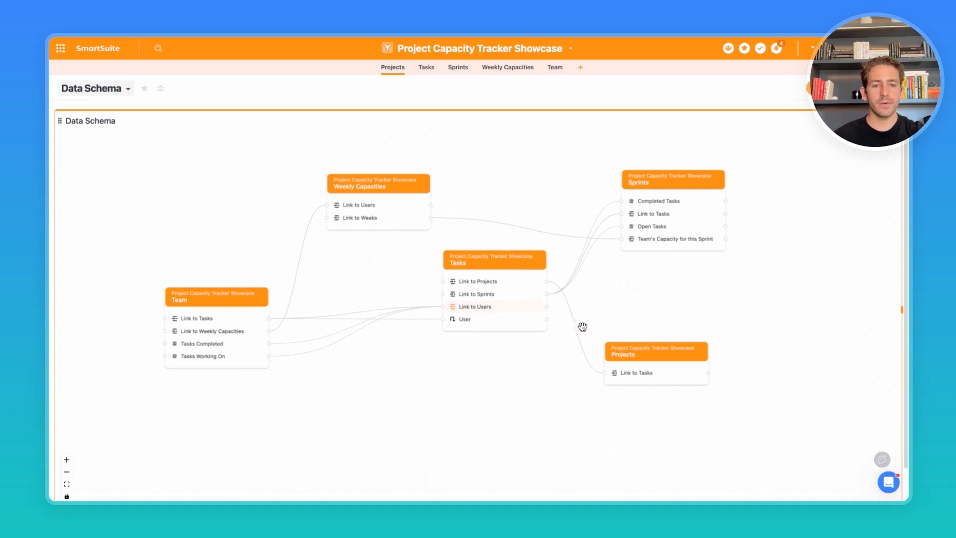
pyautogui.moveTo(613, 386)
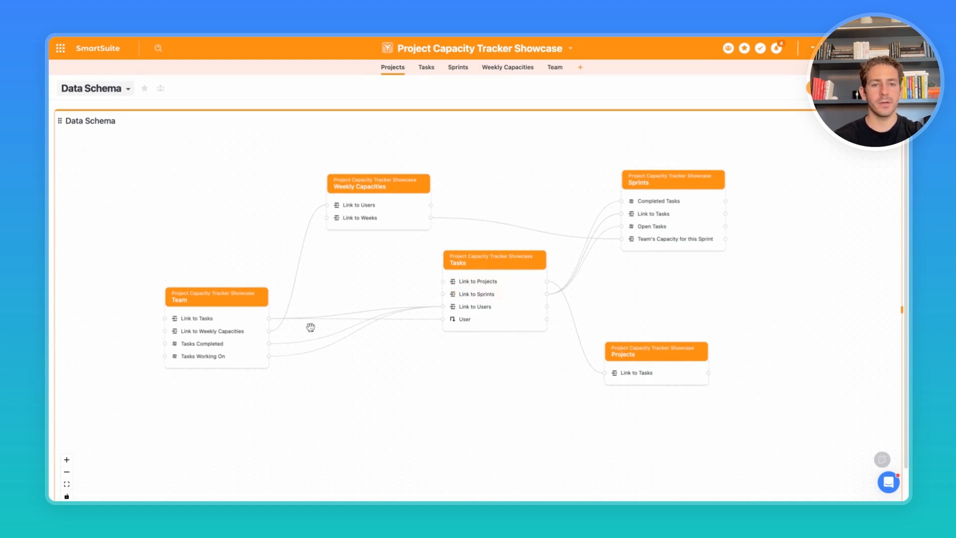
pyautogui.moveTo(690, 176)
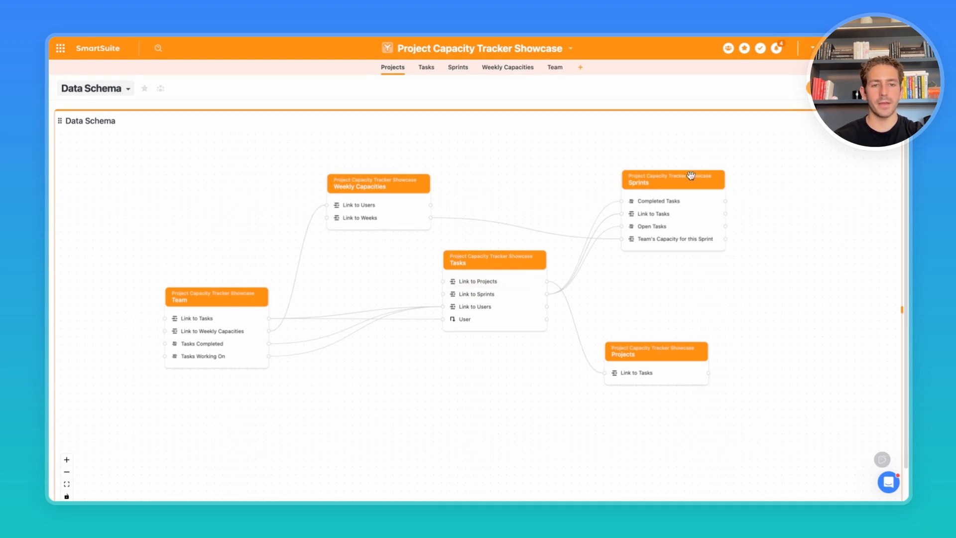
pyautogui.moveTo(360, 226)
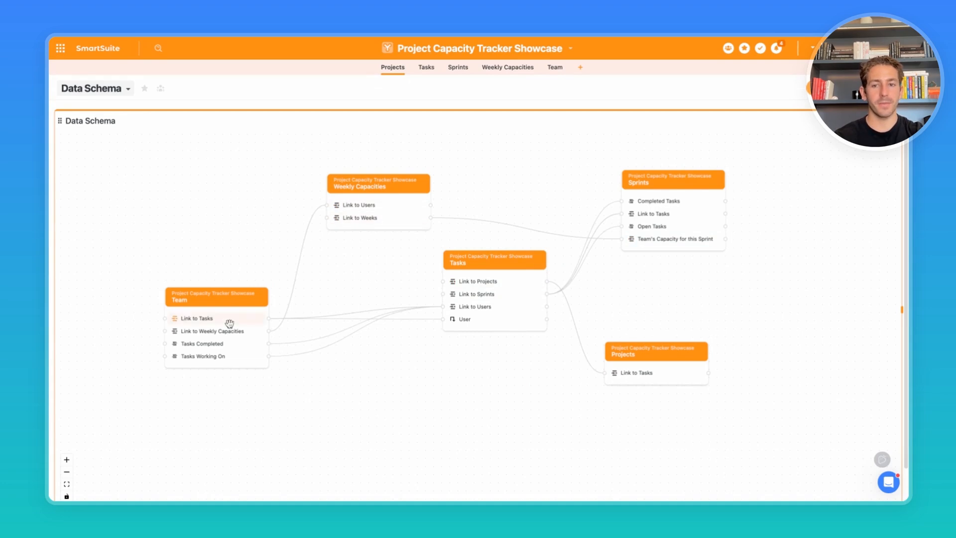
pyautogui.moveTo(744, 210)
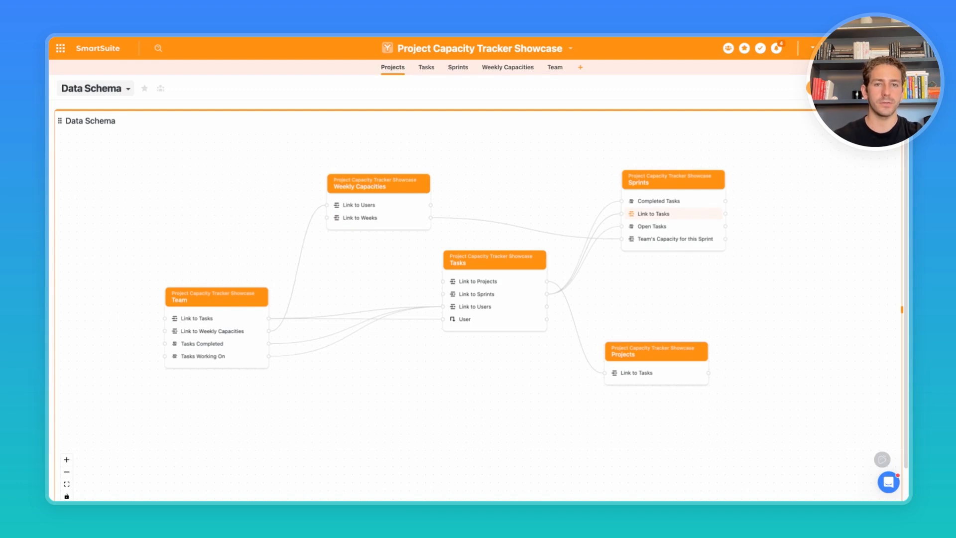
# Switch from the Data Schema view to the All Projects grid
pyautogui.click(92, 88)
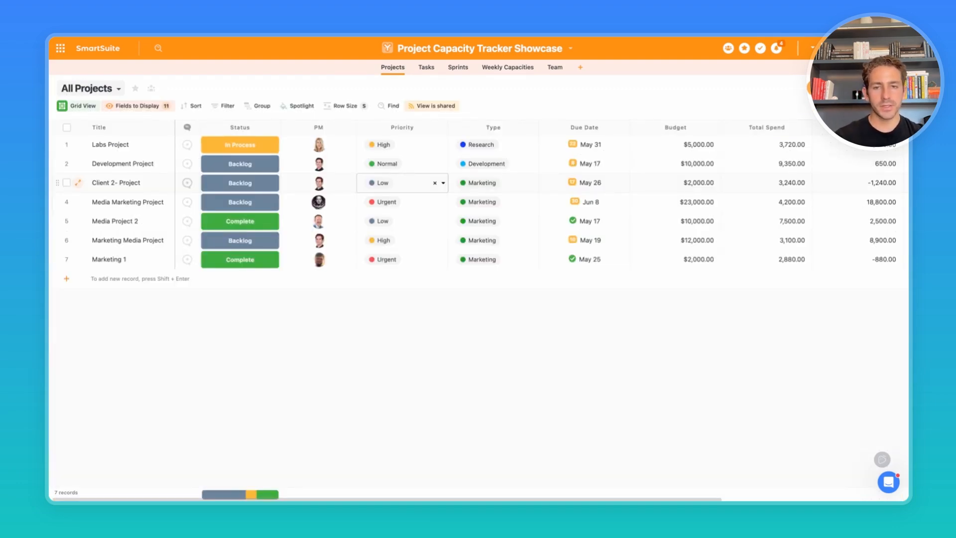
# Add a new project record below the existing project rows
pyautogui.click(317, 259)
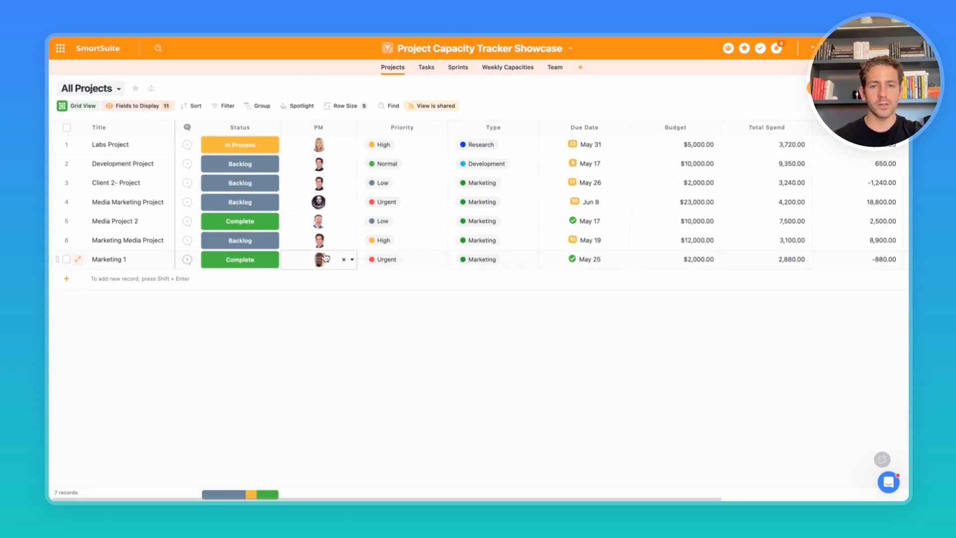
pyautogui.click(486, 259)
pyautogui.write('New')
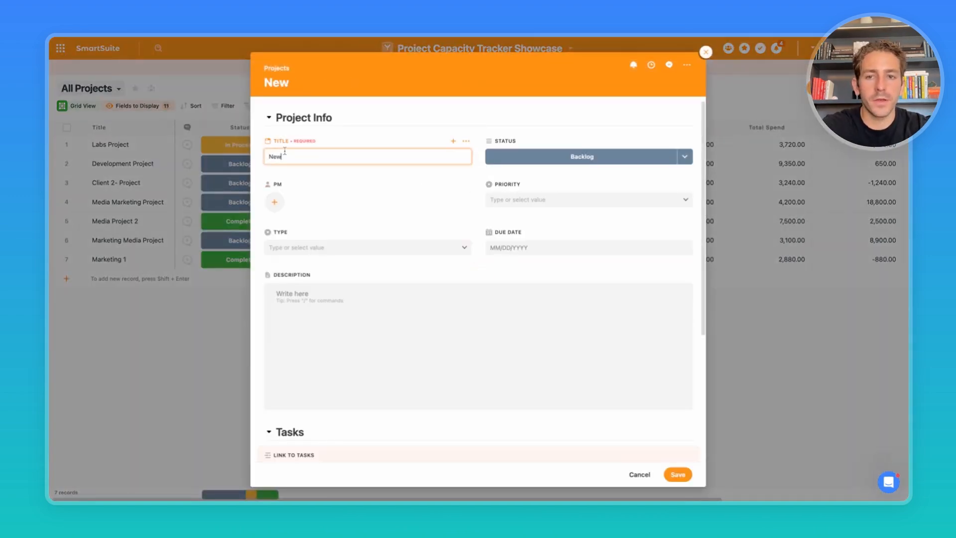
# Title it New Marketing Project, due May 17, type Marketing with a PM, and save
pyautogui.write('Marketing')
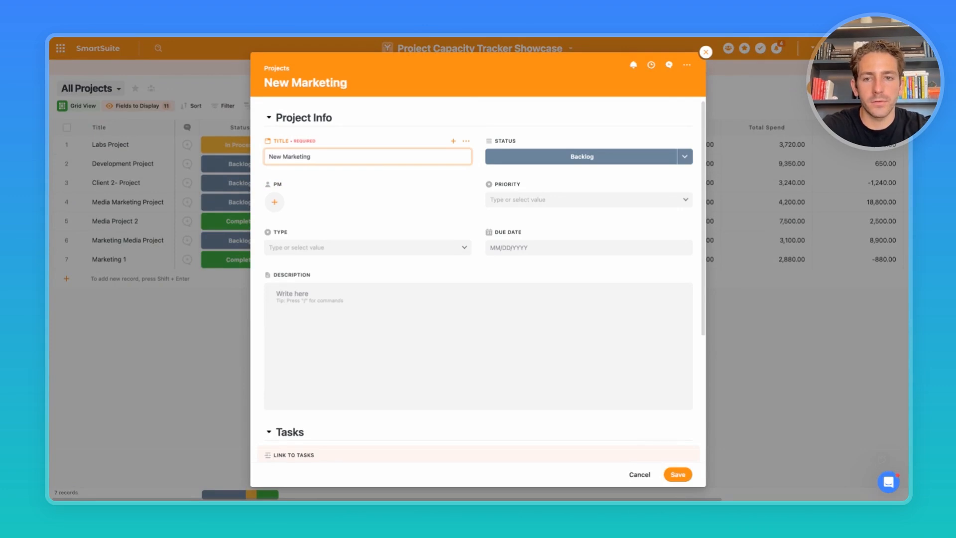
pyautogui.click(588, 248)
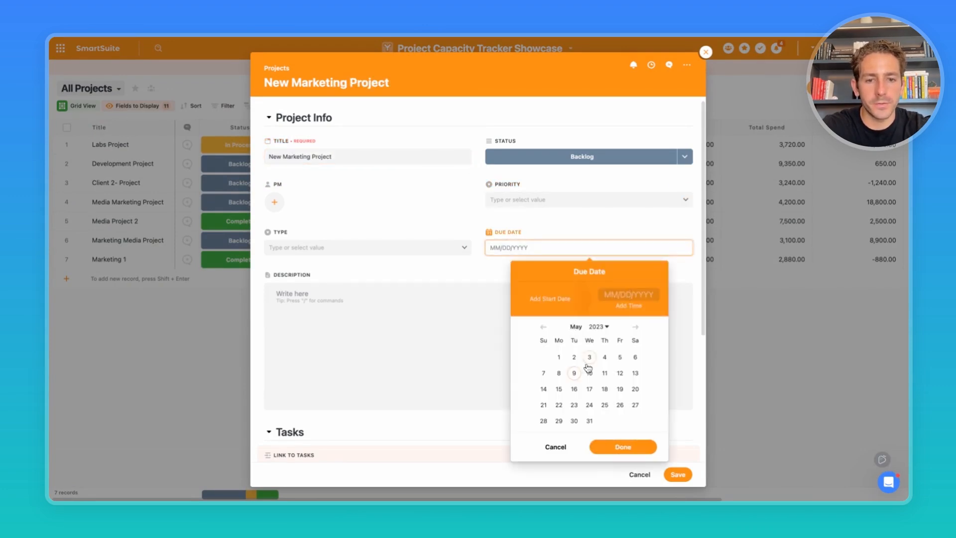
pyautogui.click(366, 246)
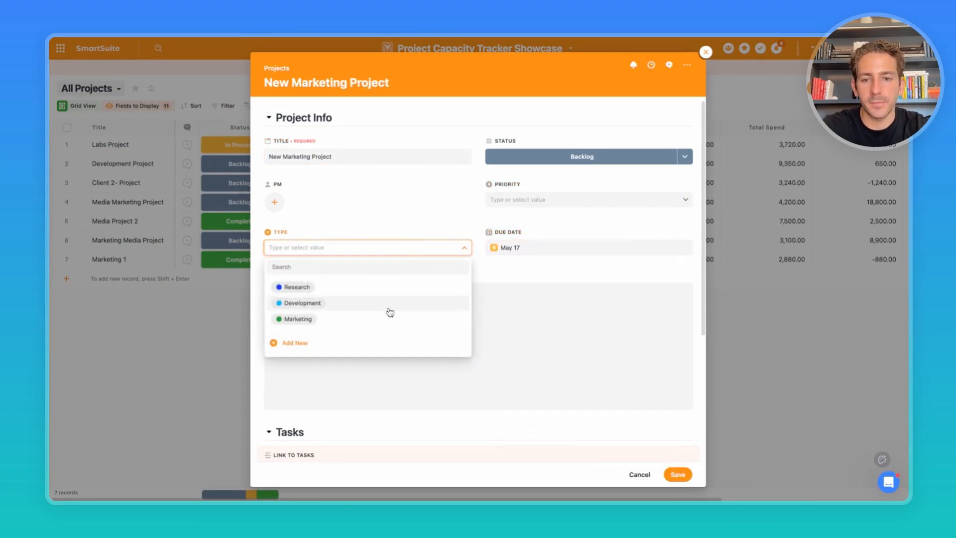
pyautogui.click(297, 319)
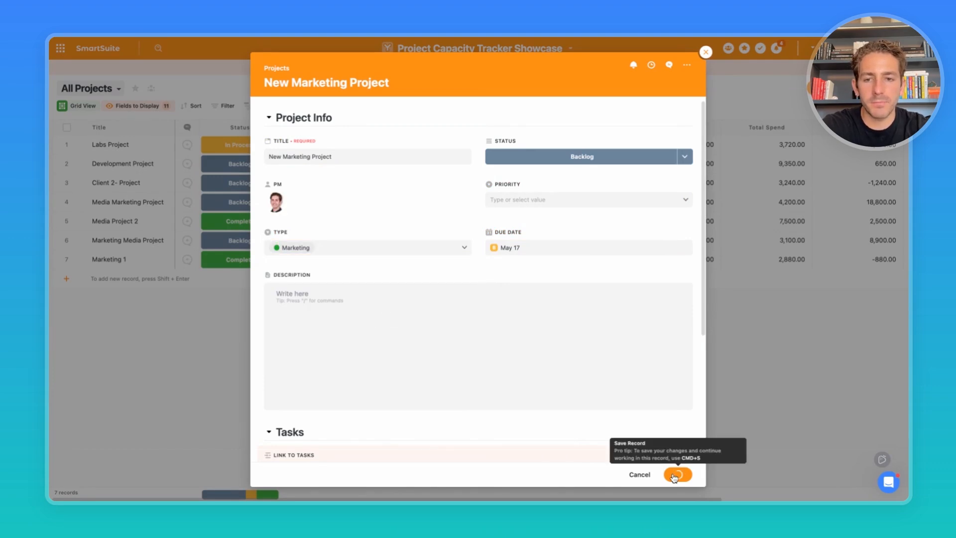
pyautogui.click(676, 474)
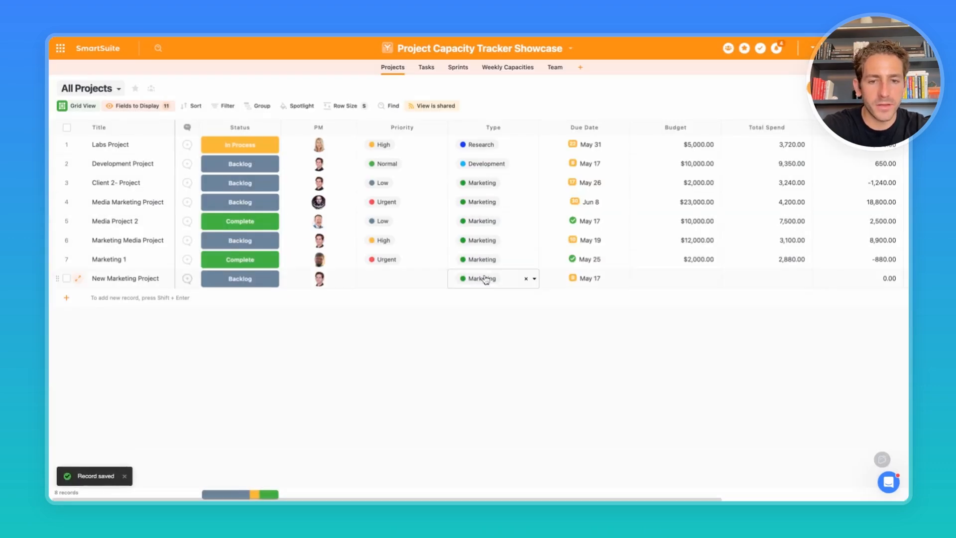
# Show the Tasks table scrolled to the New Marketing Project group and list its views
pyautogui.click(425, 67)
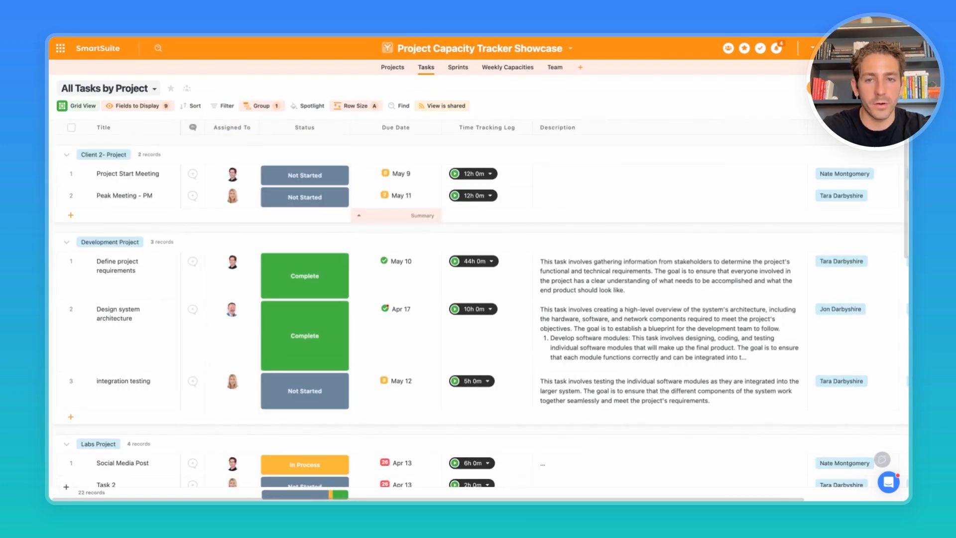
pyautogui.scroll(-3)
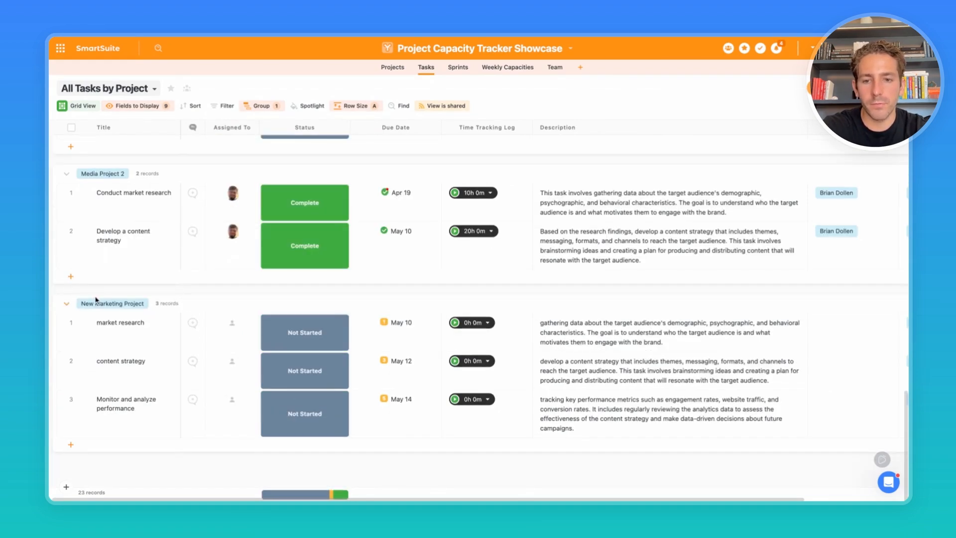
pyautogui.moveTo(170, 471)
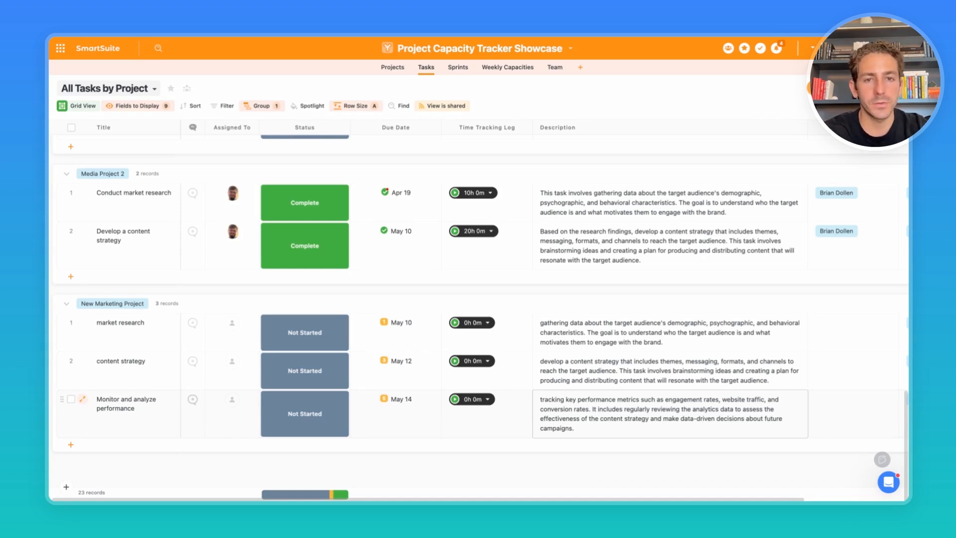
pyautogui.moveTo(577, 431)
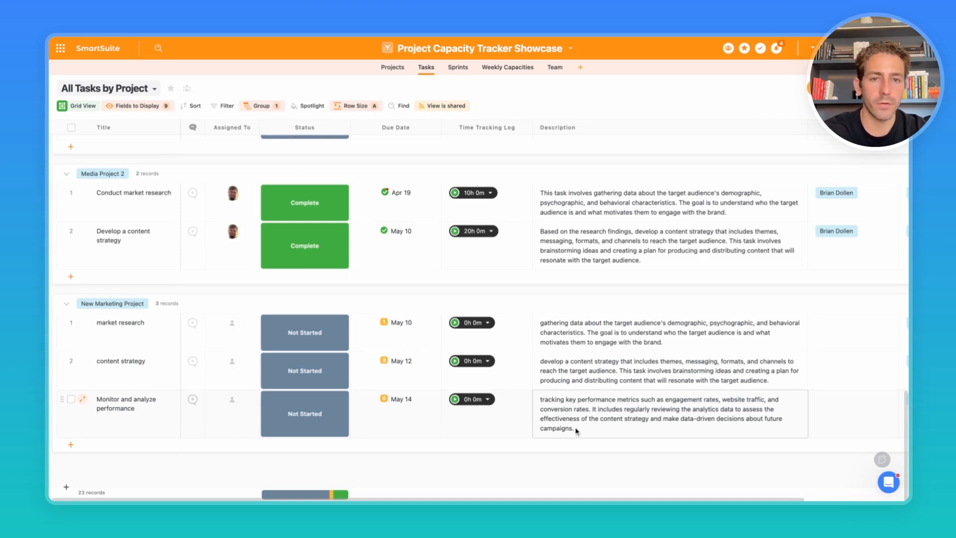
pyautogui.click(392, 66)
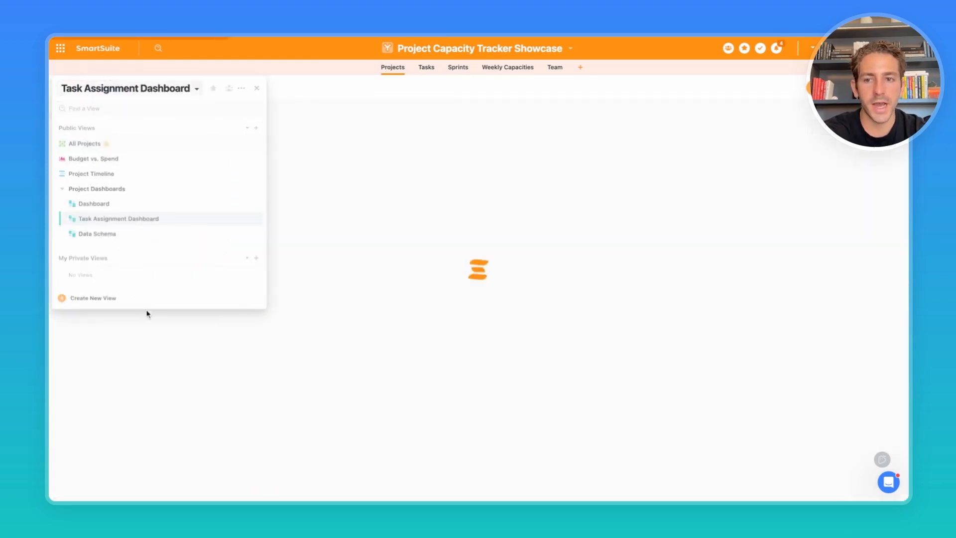
pyautogui.click(119, 218)
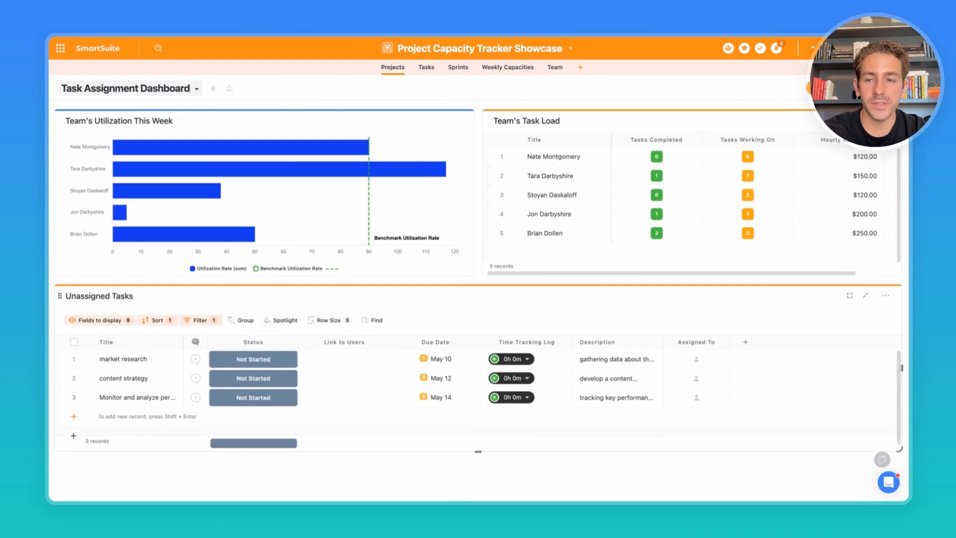
pyautogui.moveTo(146, 299)
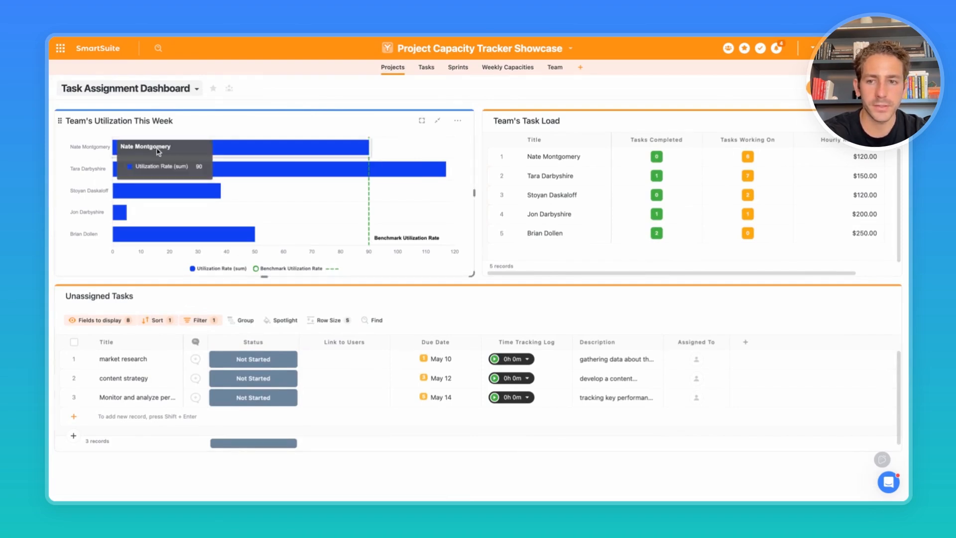
pyautogui.moveTo(92, 152)
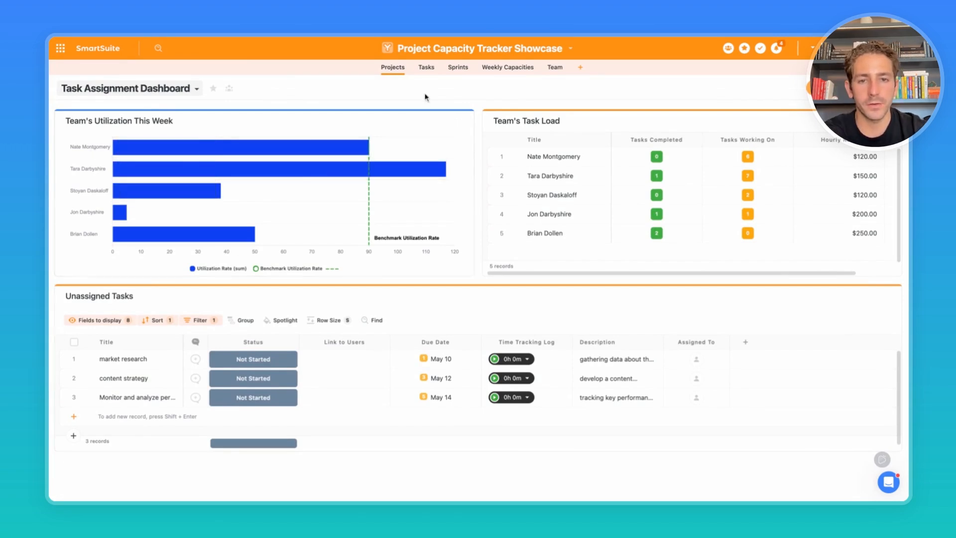
pyautogui.moveTo(319, 169)
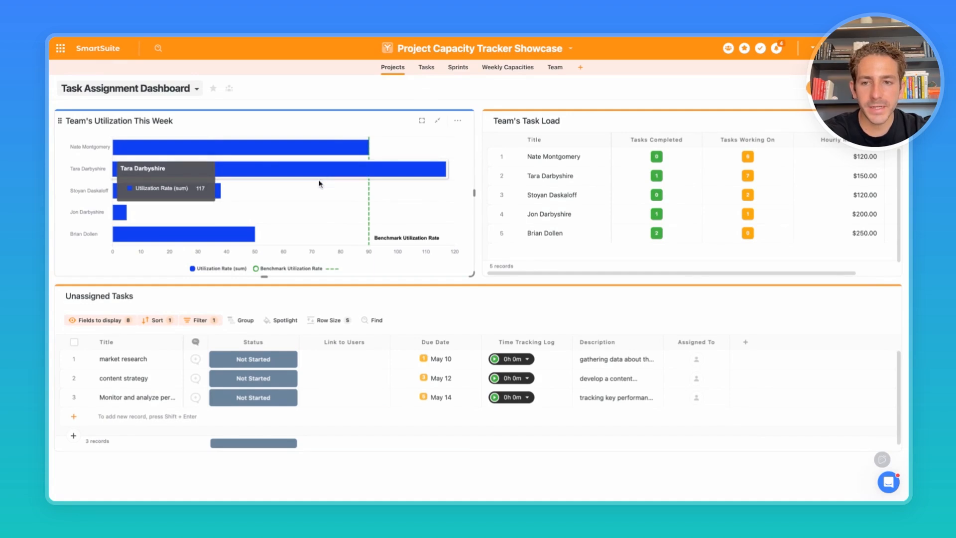
pyautogui.moveTo(196, 196)
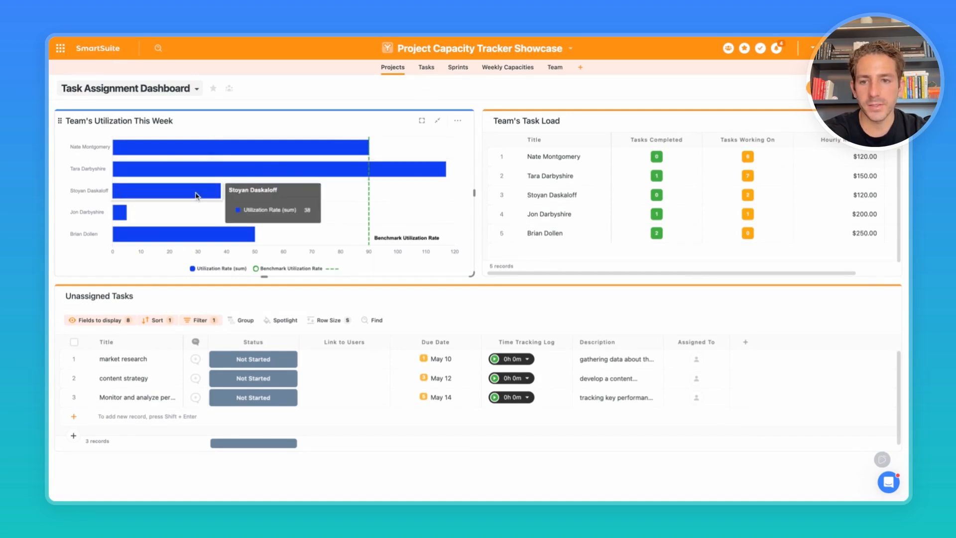
pyautogui.moveTo(130, 236)
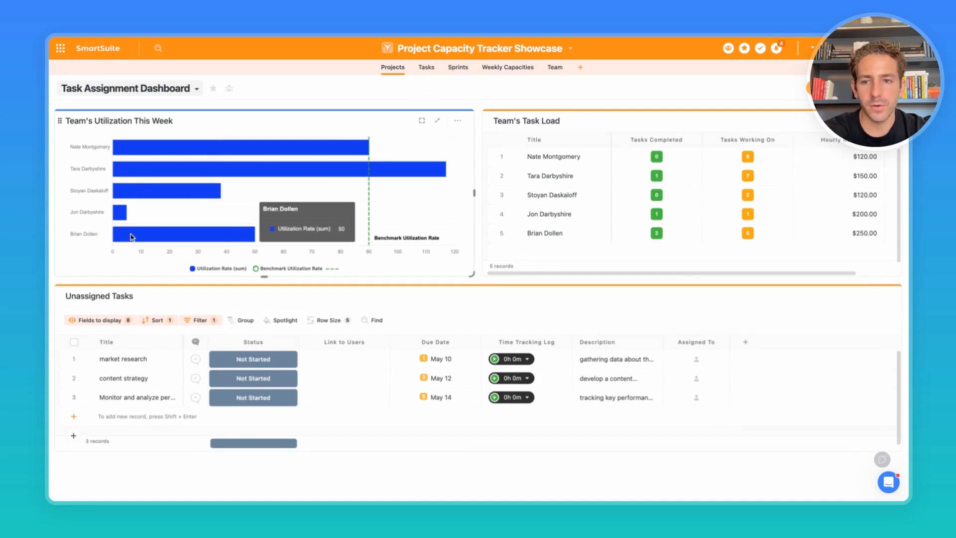
pyautogui.moveTo(434, 249)
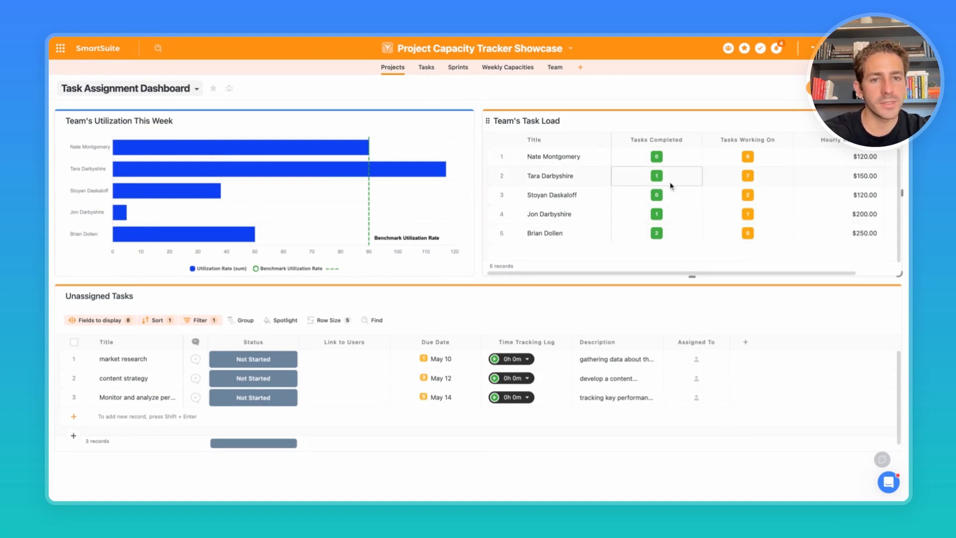
pyautogui.click(747, 213)
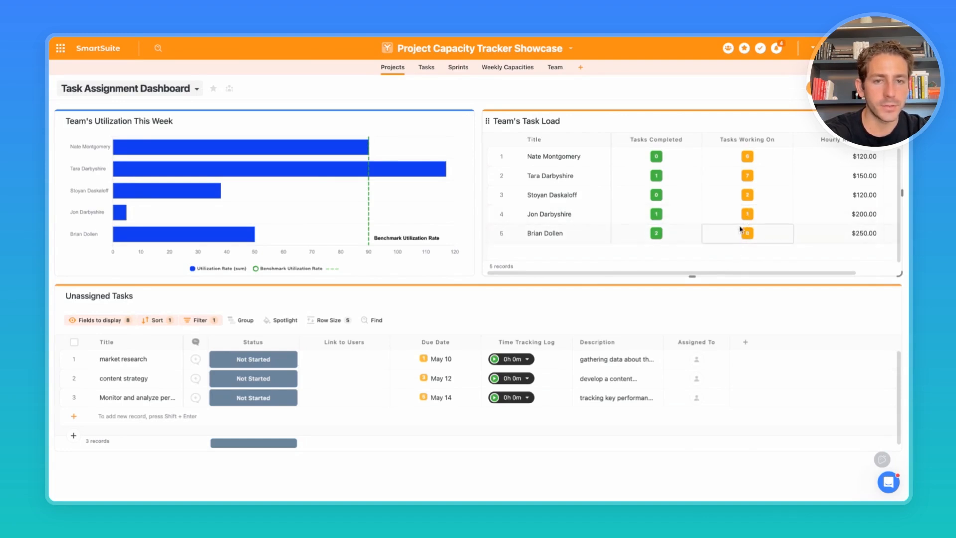
pyautogui.moveTo(737, 252)
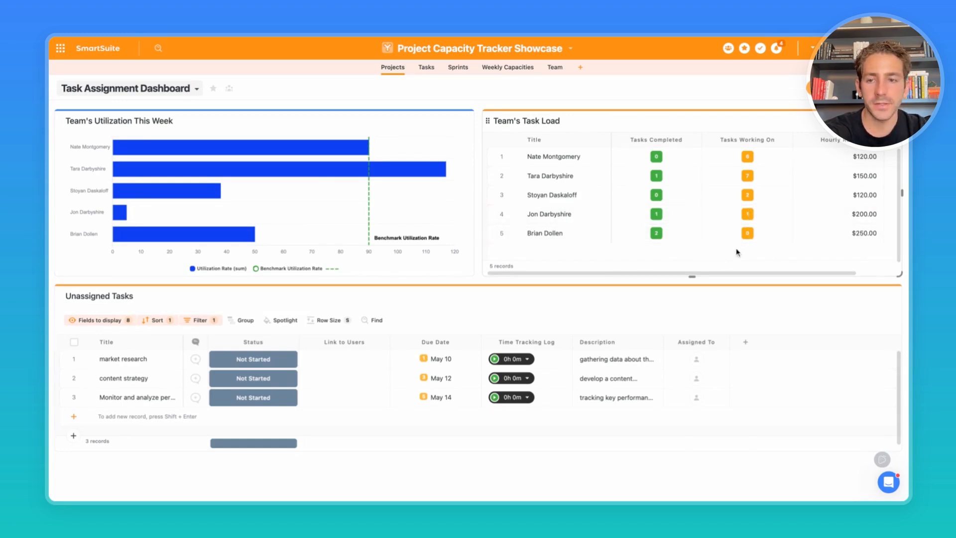
pyautogui.moveTo(119, 212)
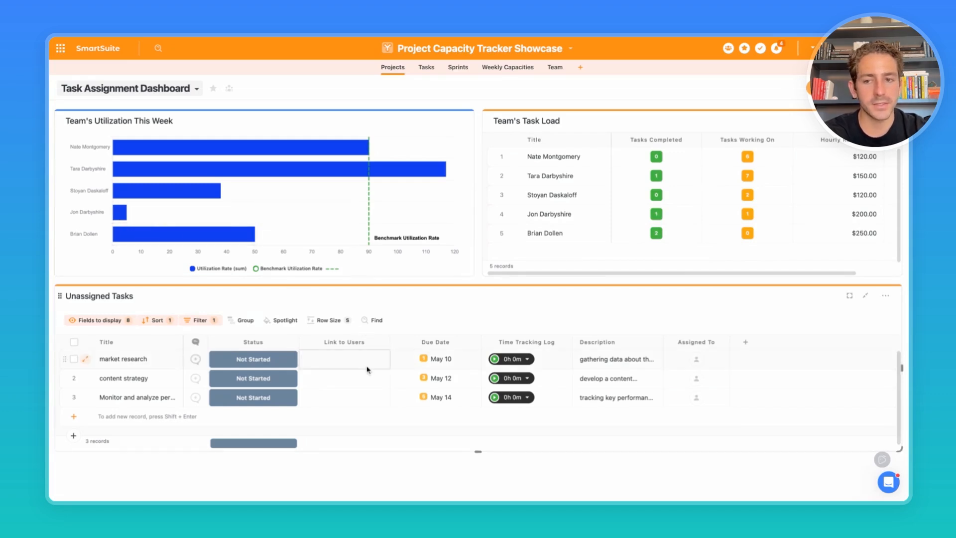
# Link Jon Darbyshire to the market research, content strategy and monitoring tasks
pyautogui.click(344, 359)
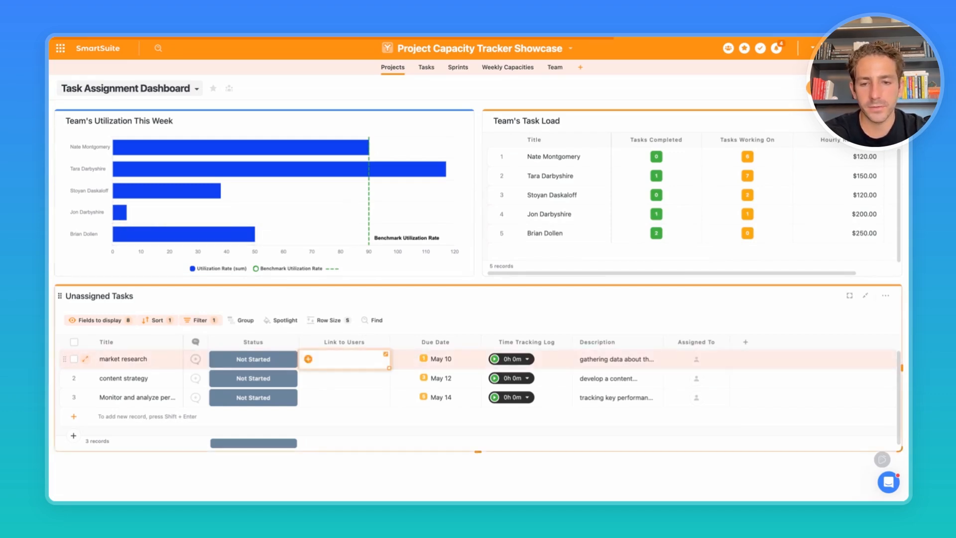
pyautogui.click(308, 359)
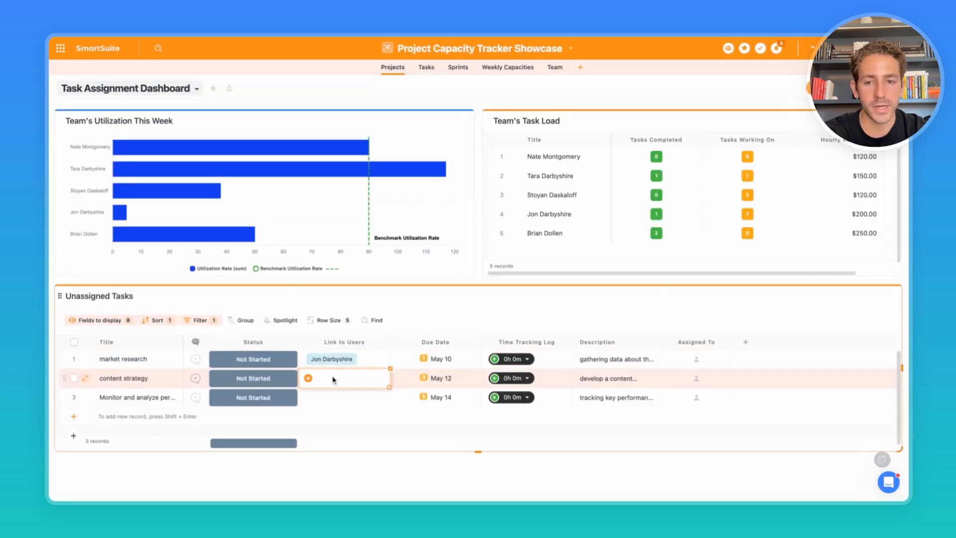
pyautogui.click(308, 379)
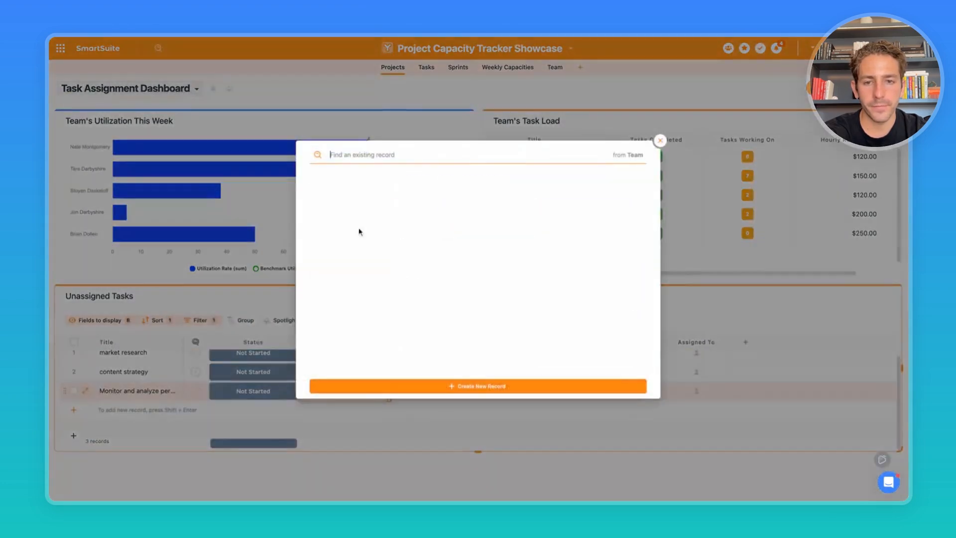
pyautogui.click(660, 141)
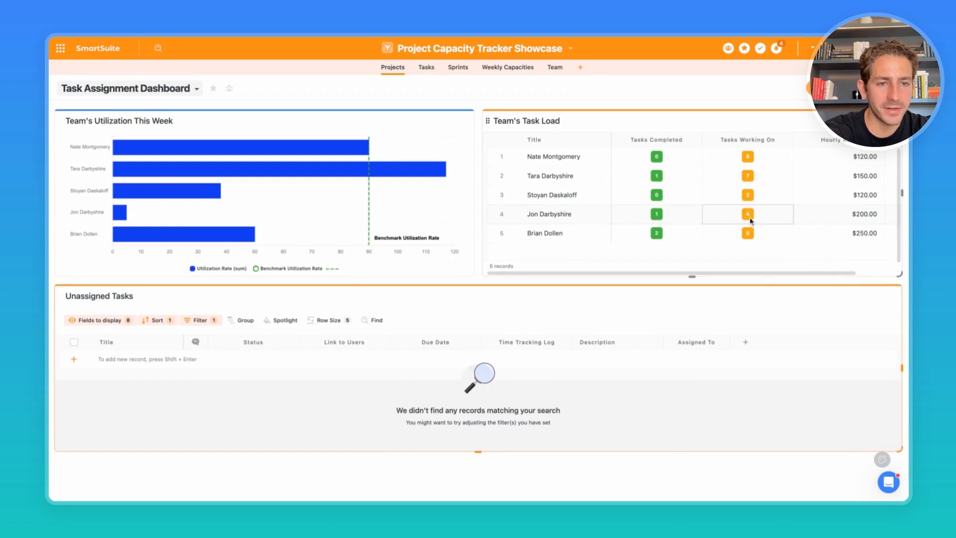
pyautogui.moveTo(763, 220)
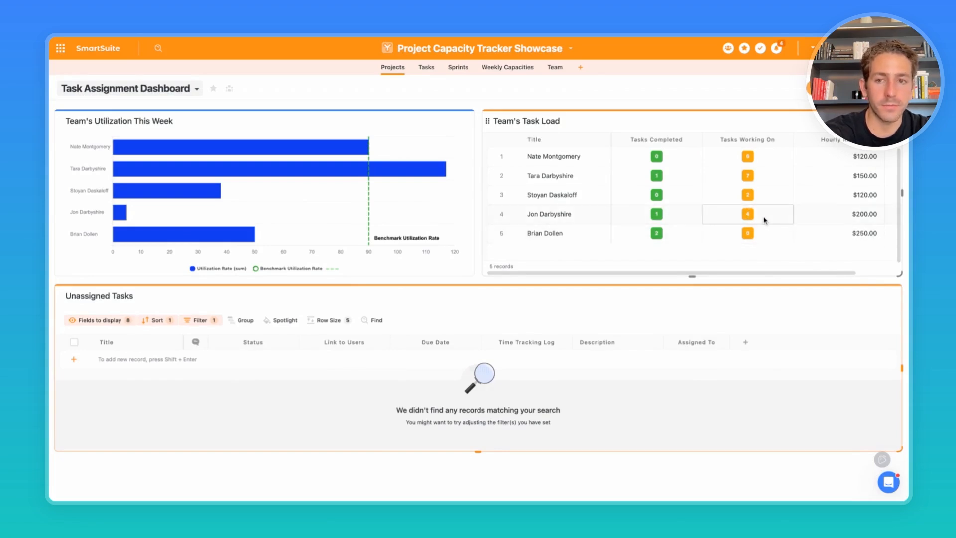
pyautogui.moveTo(121, 221)
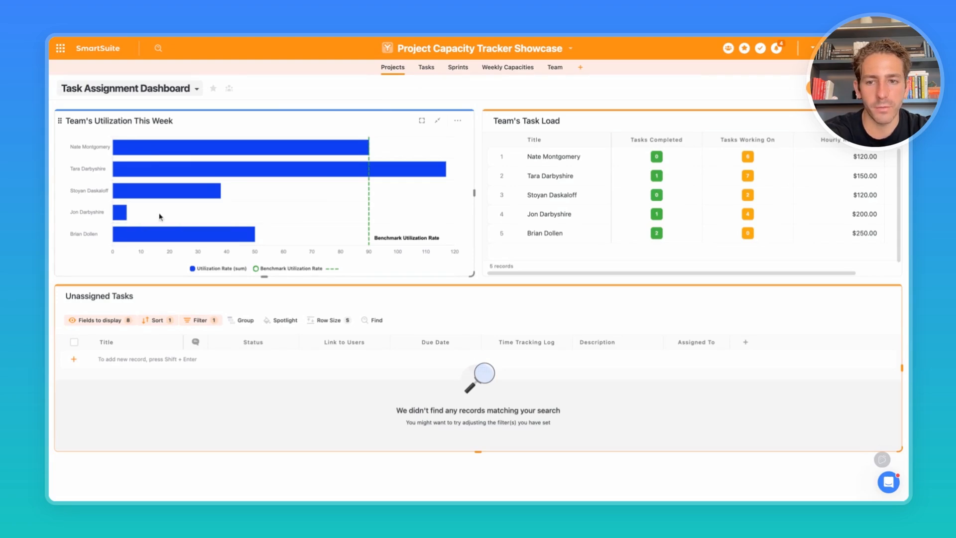
pyautogui.moveTo(257, 215)
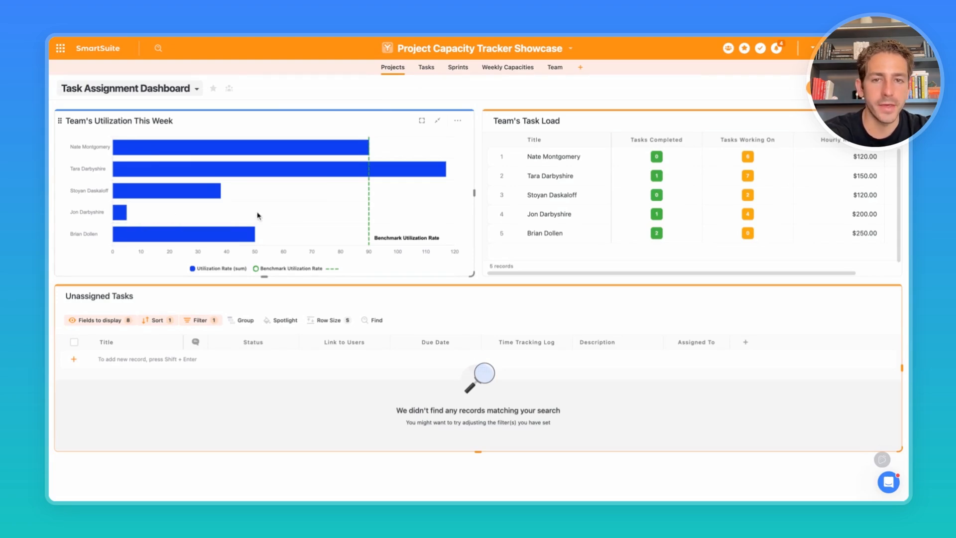
pyautogui.moveTo(257, 216)
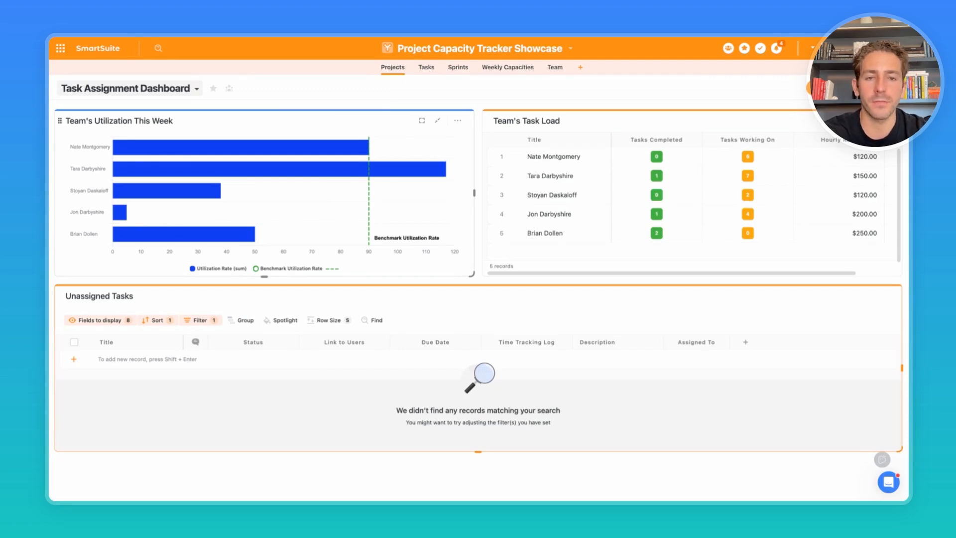
# Filter the Tasks table down to four records with a new condition
pyautogui.click(425, 68)
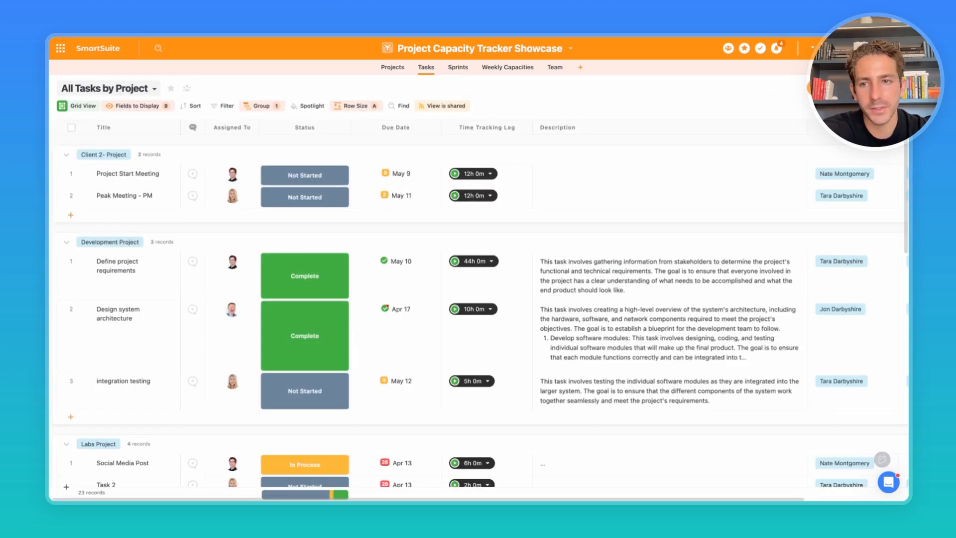
pyautogui.moveTo(137, 77)
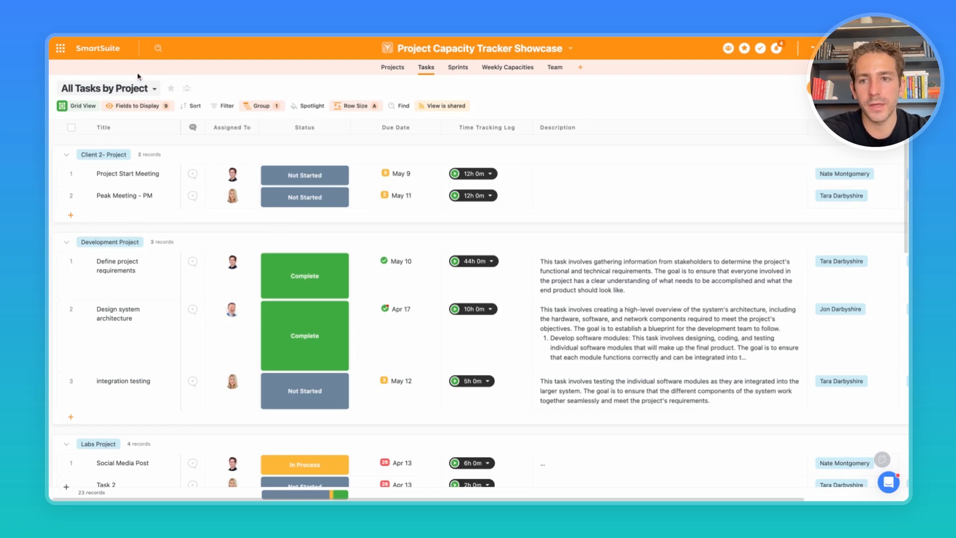
pyautogui.click(226, 105)
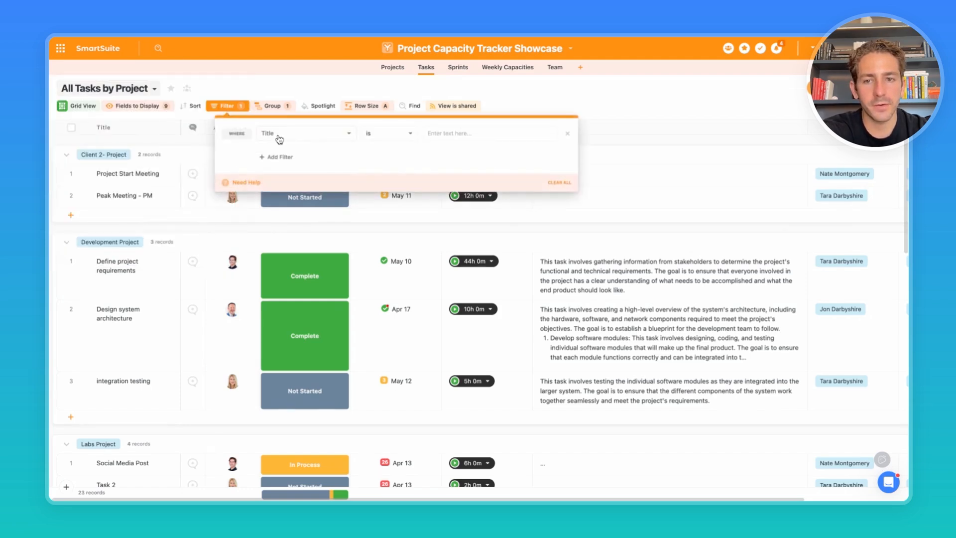
pyautogui.click(304, 133)
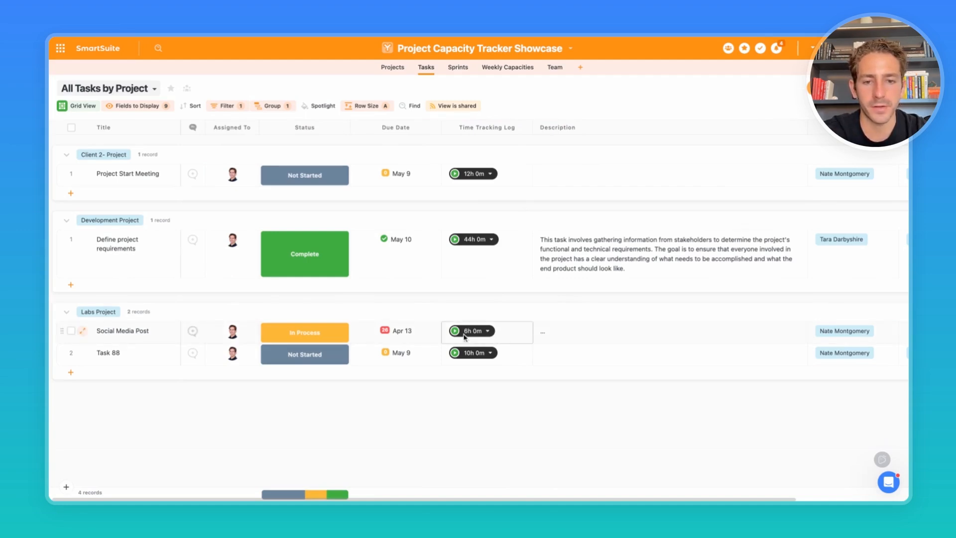
# Record a brief timer entry on Social Media Post, check its log, and list saved views
pyautogui.click(455, 330)
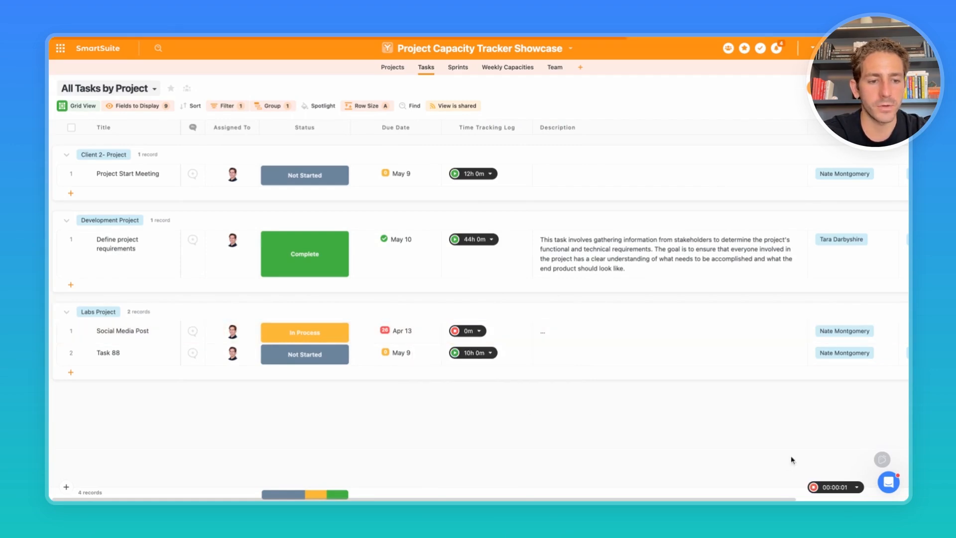
pyautogui.moveTo(814, 487)
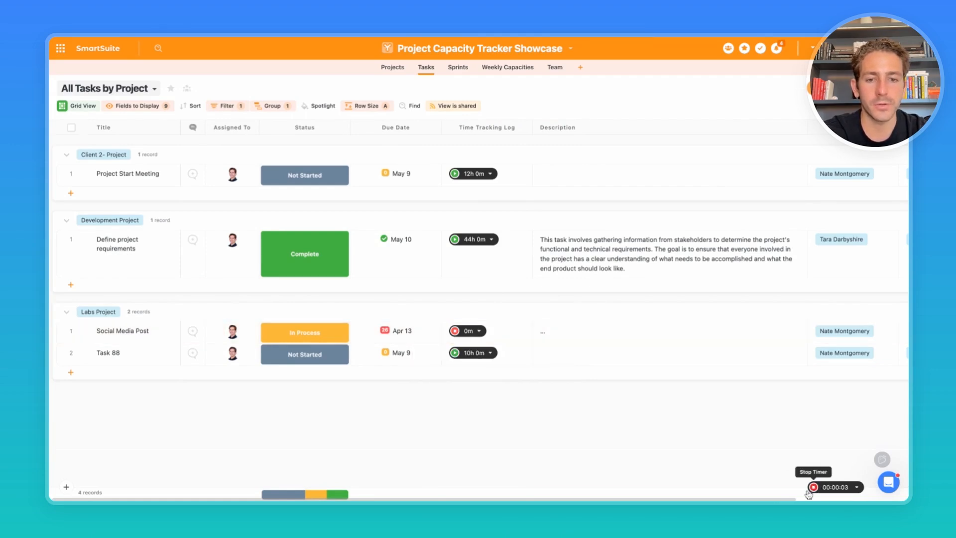
pyautogui.moveTo(814, 487)
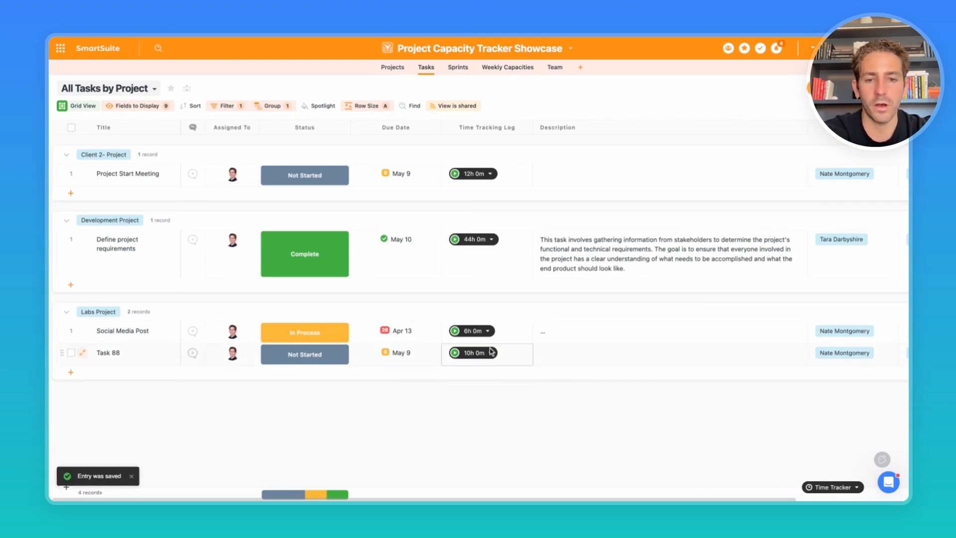
pyautogui.click(472, 330)
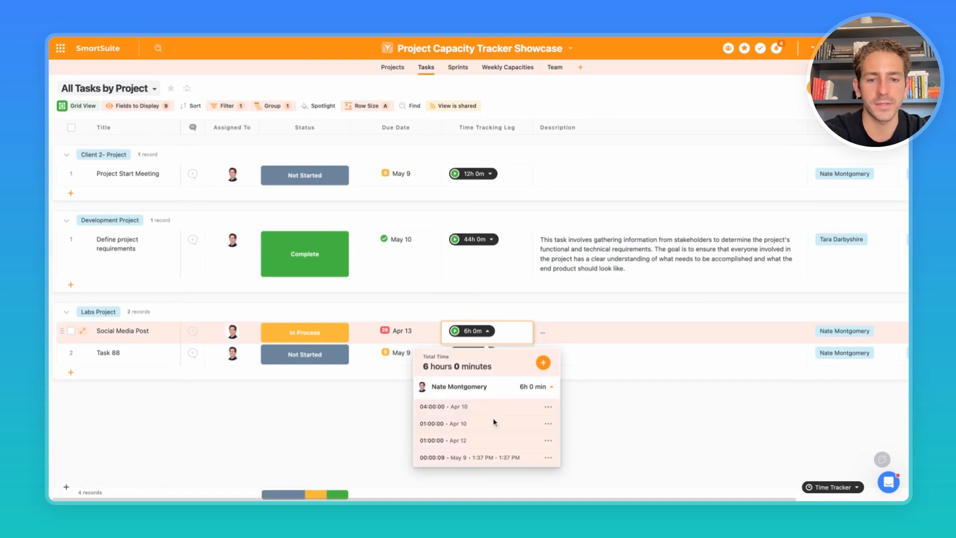
pyautogui.click(108, 87)
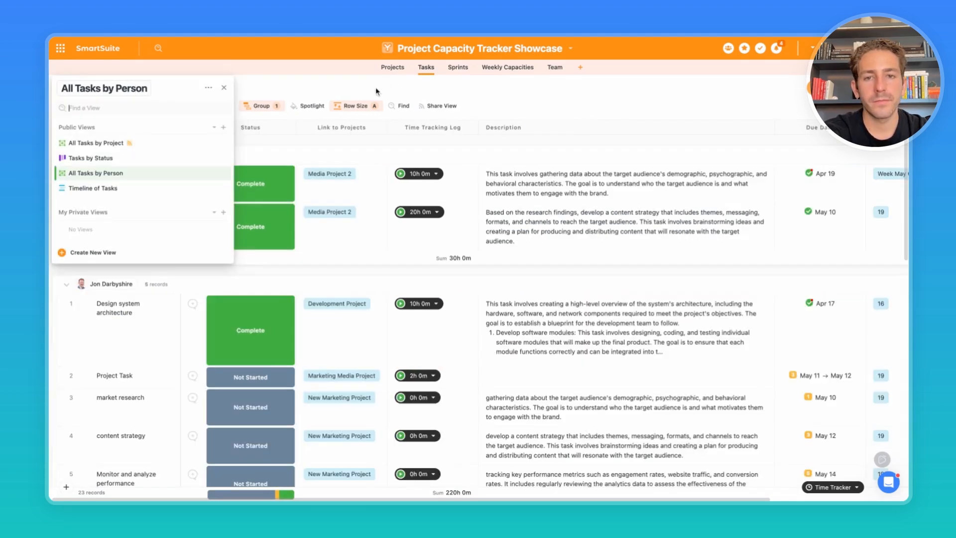
# Review tasks grouped by person, then show the All Sprints grid with sprints 16-20
pyautogui.click(457, 67)
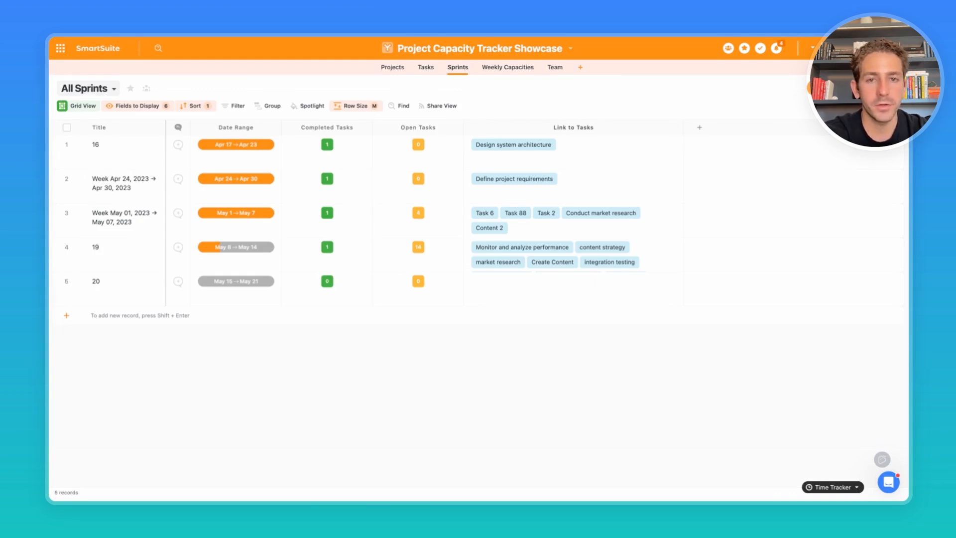
pyautogui.moveTo(425, 67)
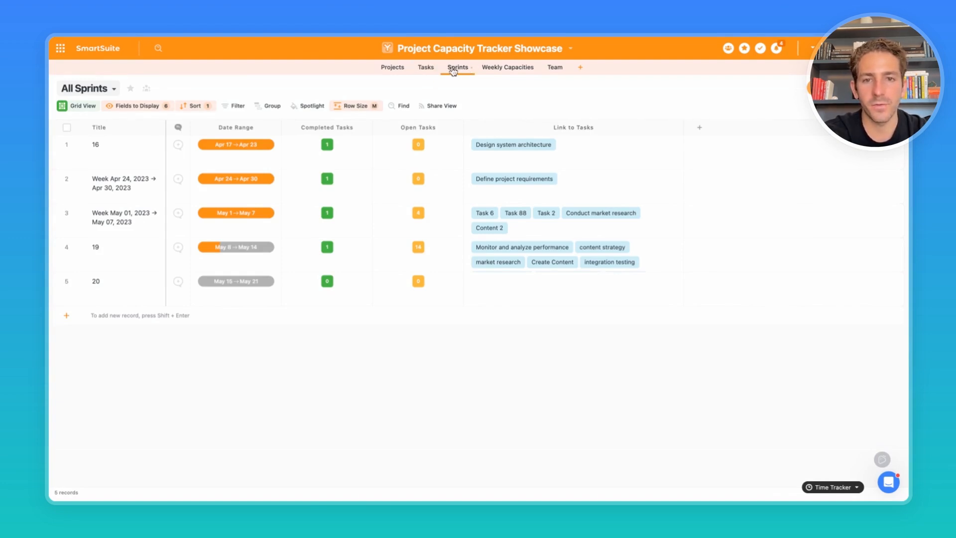
pyautogui.click(425, 67)
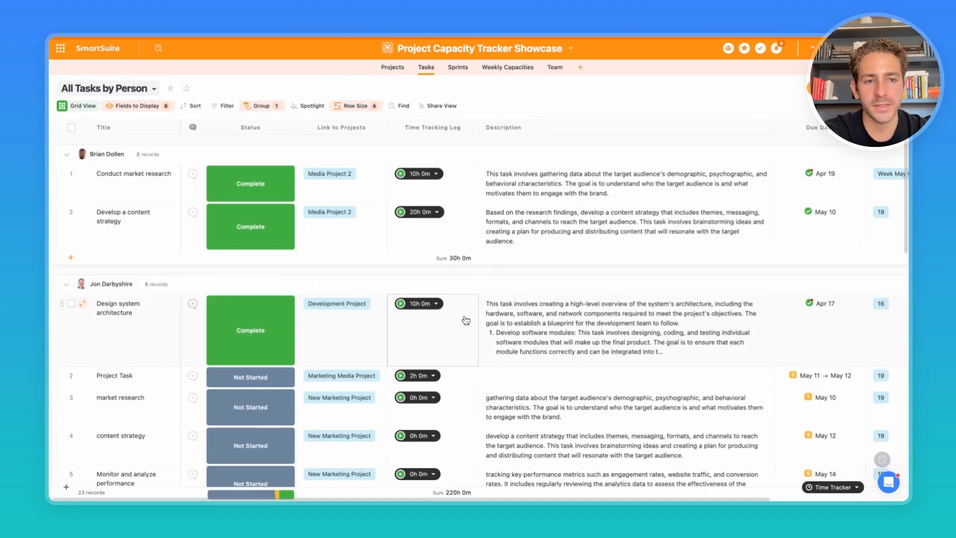
pyautogui.scroll(-3)
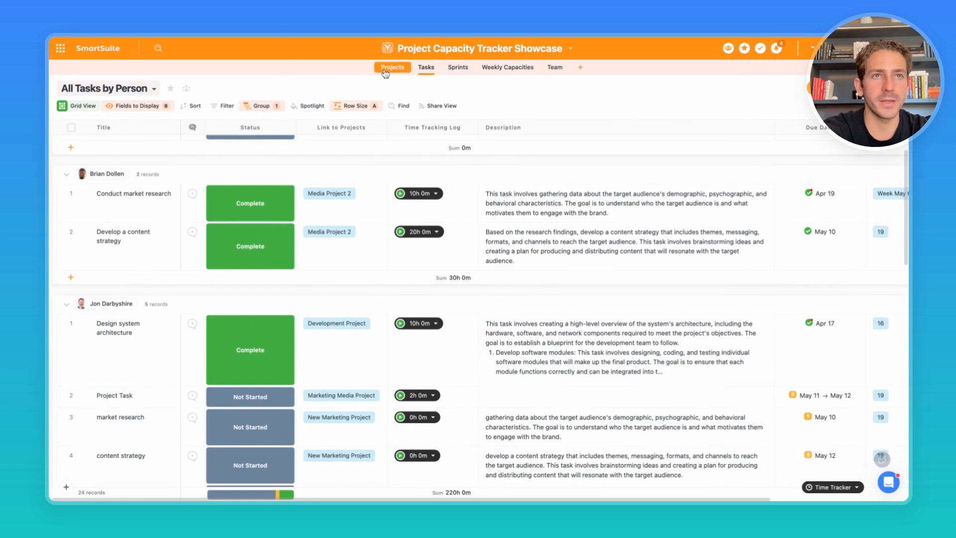
pyautogui.moveTo(528, 122)
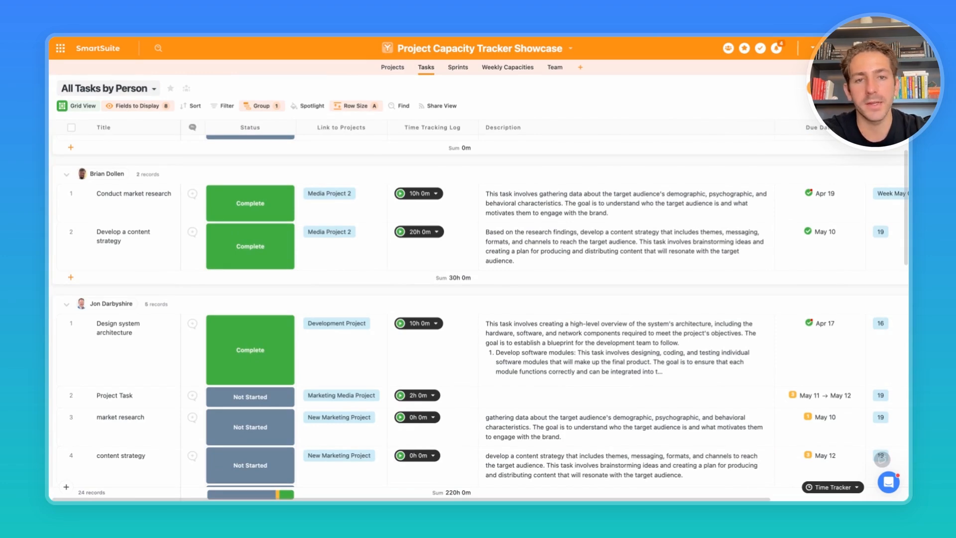
pyautogui.click(458, 68)
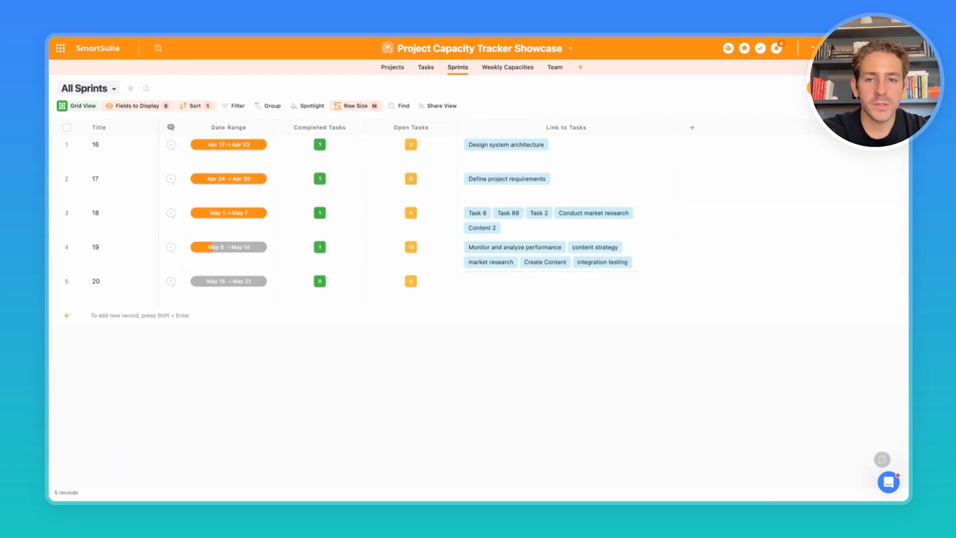
pyautogui.click(319, 213)
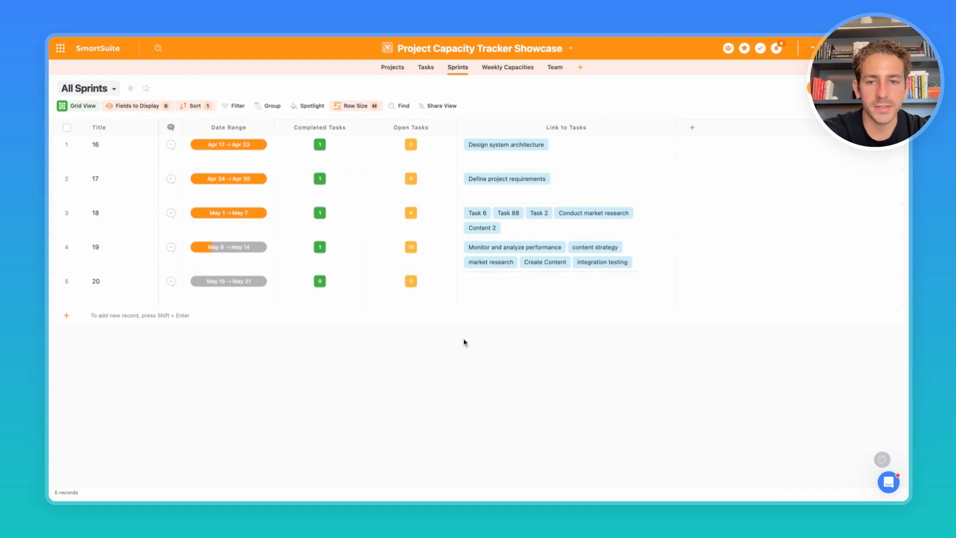
# Expand sprint 18's record showing team capacity, dates, week number and linked tasks
pyautogui.click(121, 219)
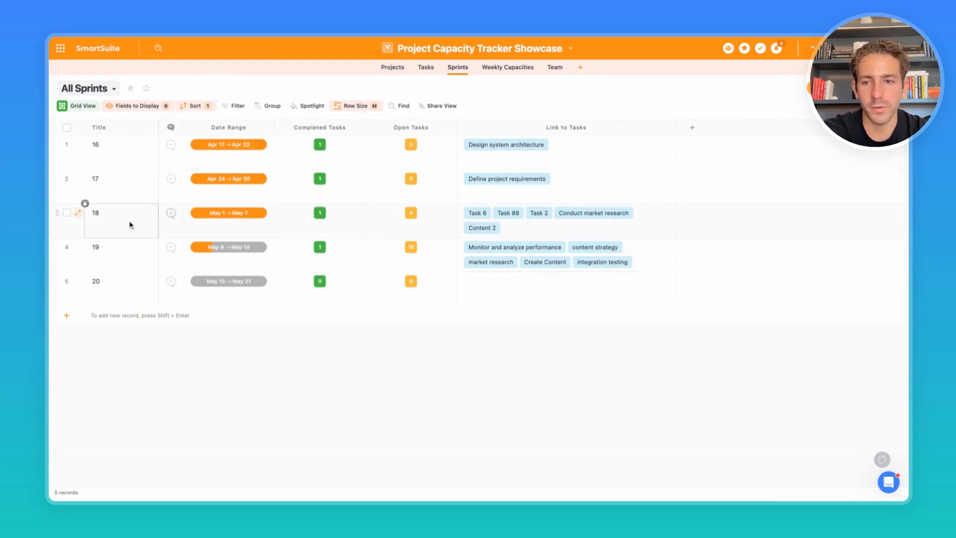
pyautogui.click(77, 213)
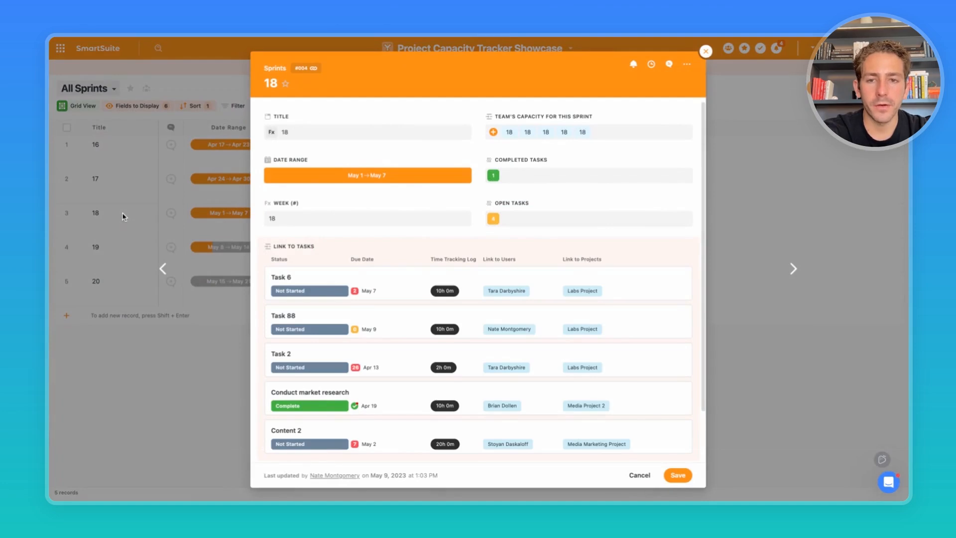
pyautogui.moveTo(312, 282)
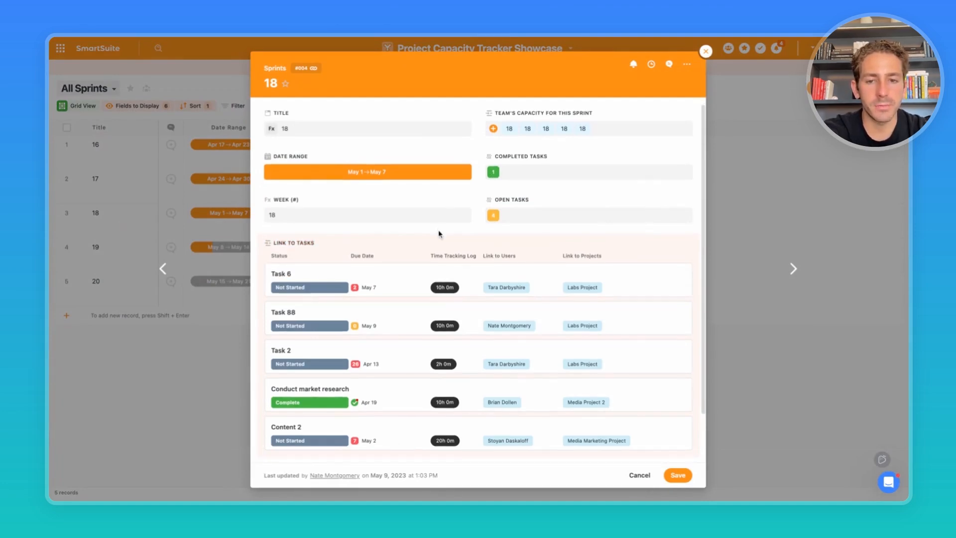
pyautogui.scroll(-3)
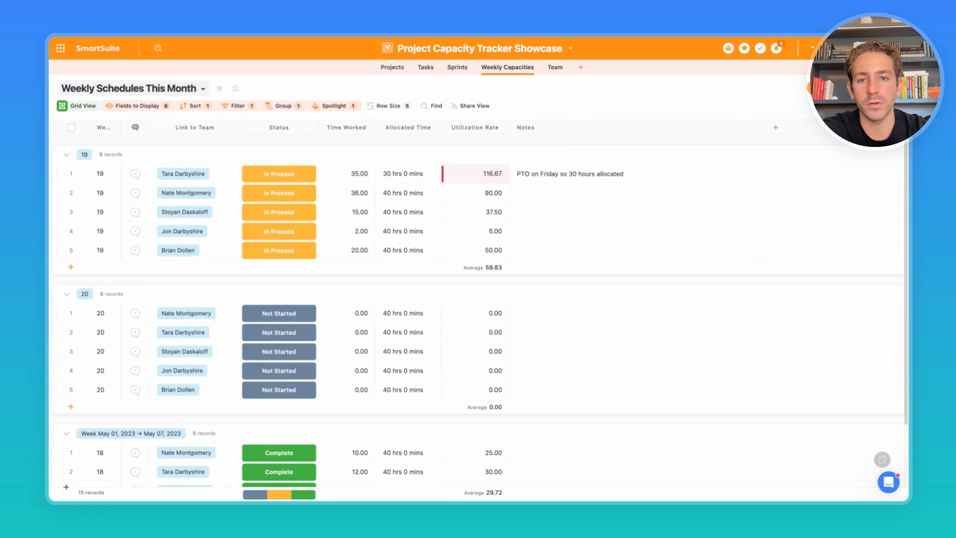
pyautogui.moveTo(463, 154)
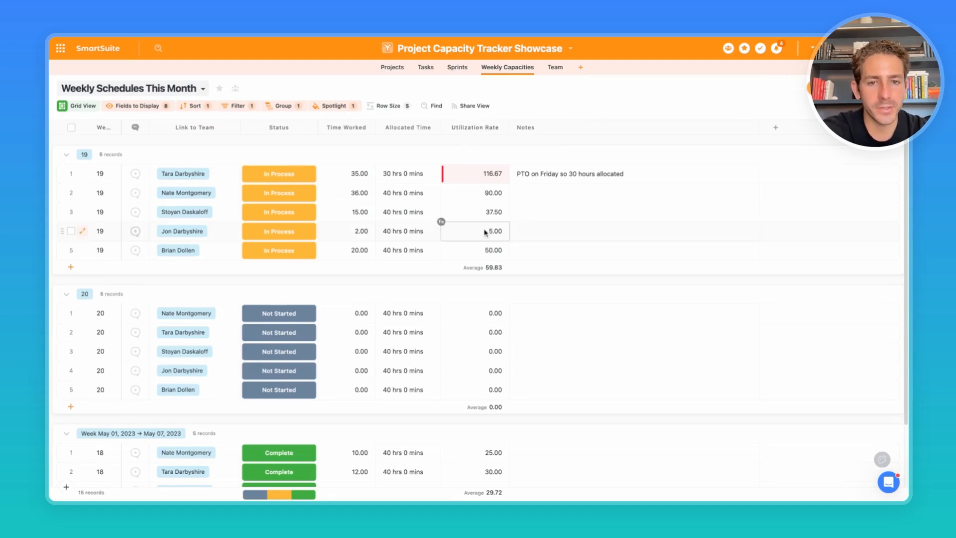
pyautogui.click(402, 193)
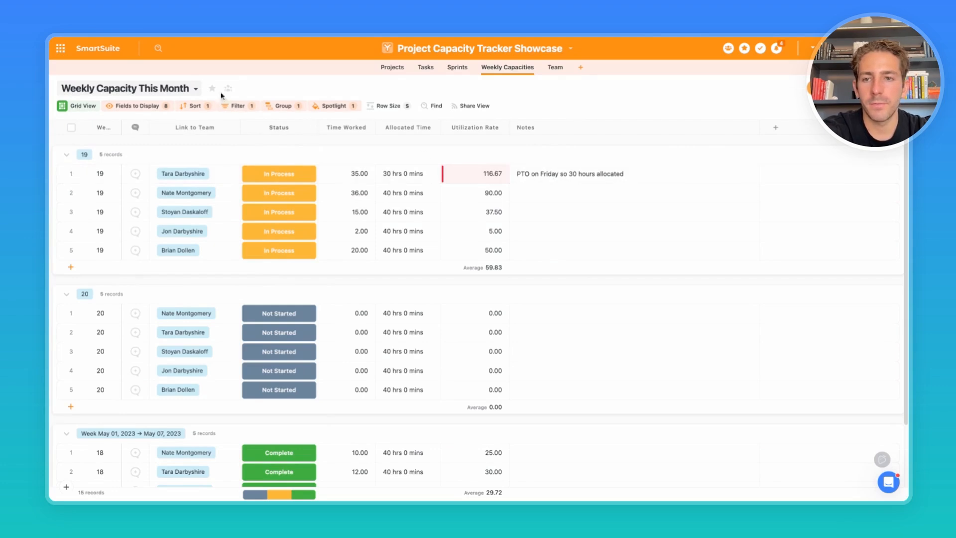
# Switch the saved view to the Team Utilization This Month bar chart
pyautogui.click(195, 89)
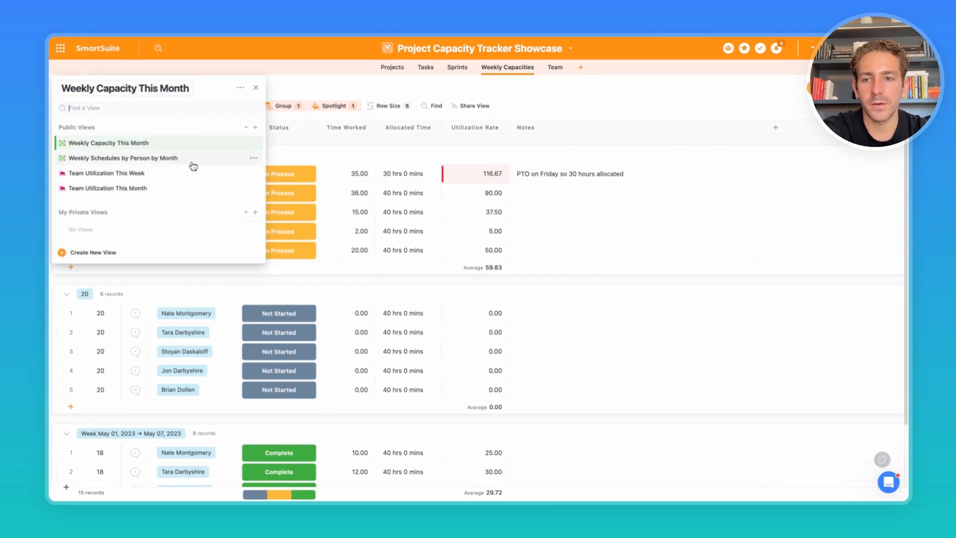
pyautogui.click(107, 174)
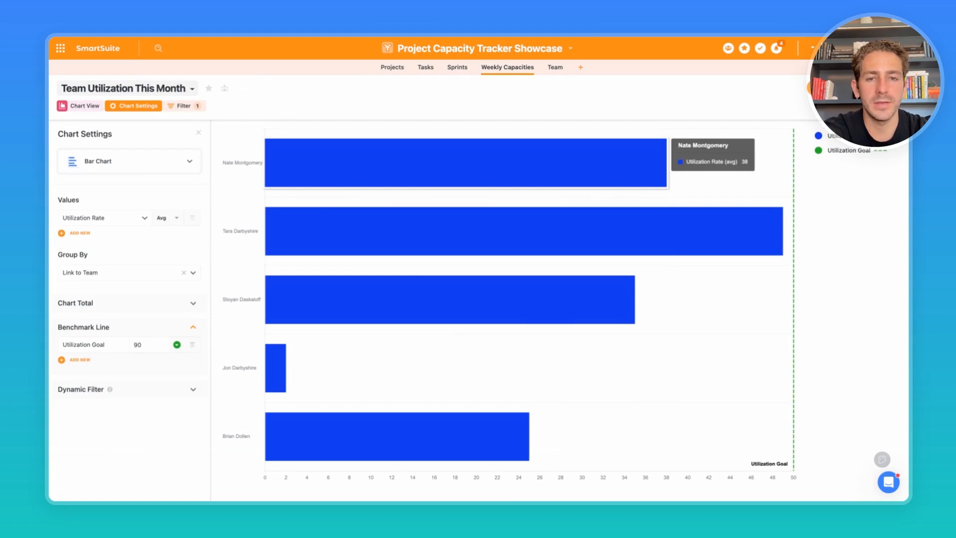
pyautogui.moveTo(299, 432)
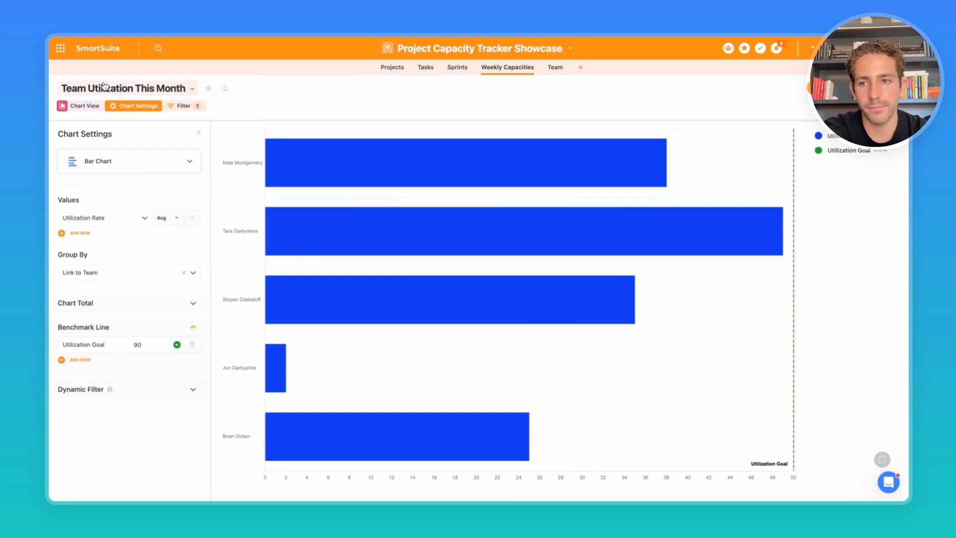
# Show the Team table of five active members with rates, tasks and time tracked
pyautogui.click(553, 66)
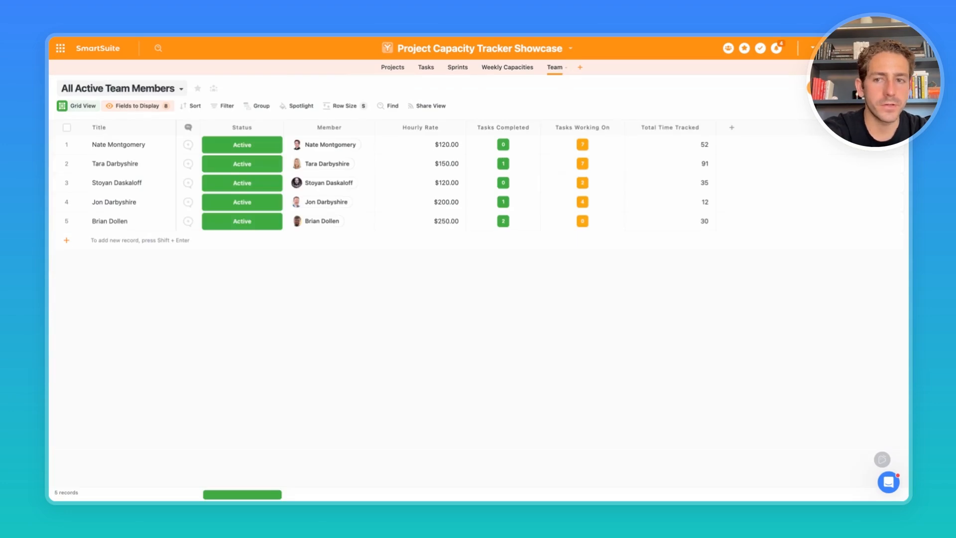
pyautogui.moveTo(148, 371)
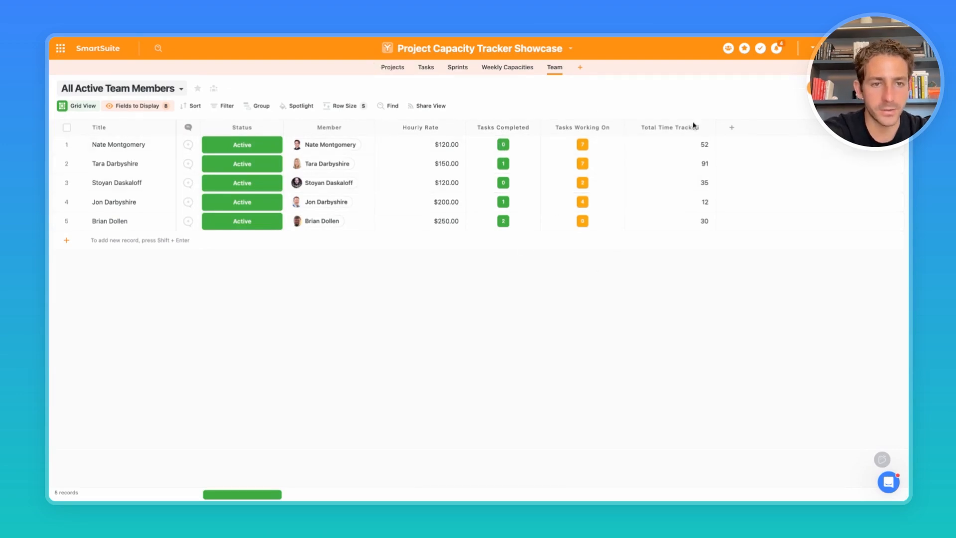
pyautogui.moveTo(658, 249)
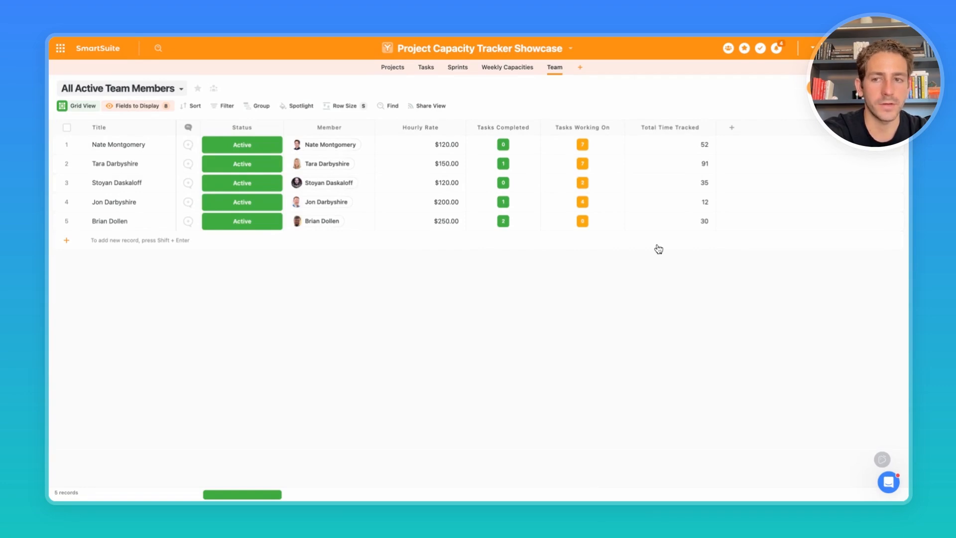
# Show the Projects dashboard and review its budget, utilization, sprint task and project widgets
pyautogui.click(392, 67)
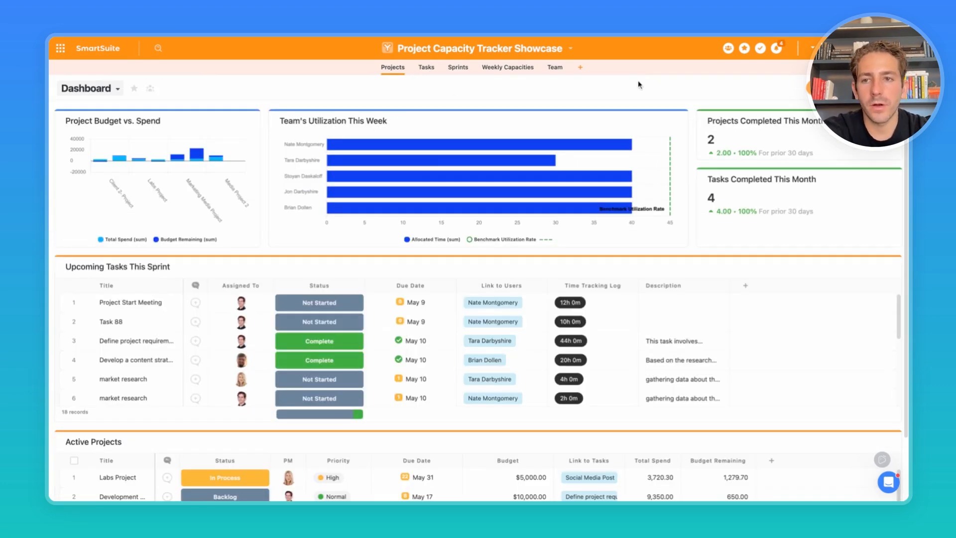
pyautogui.moveTo(267, 89)
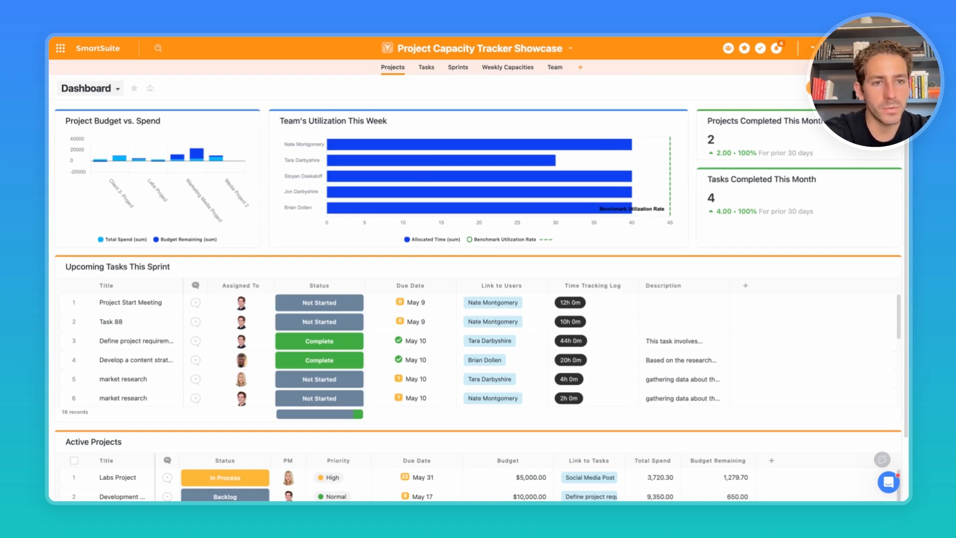
pyautogui.moveTo(235, 118)
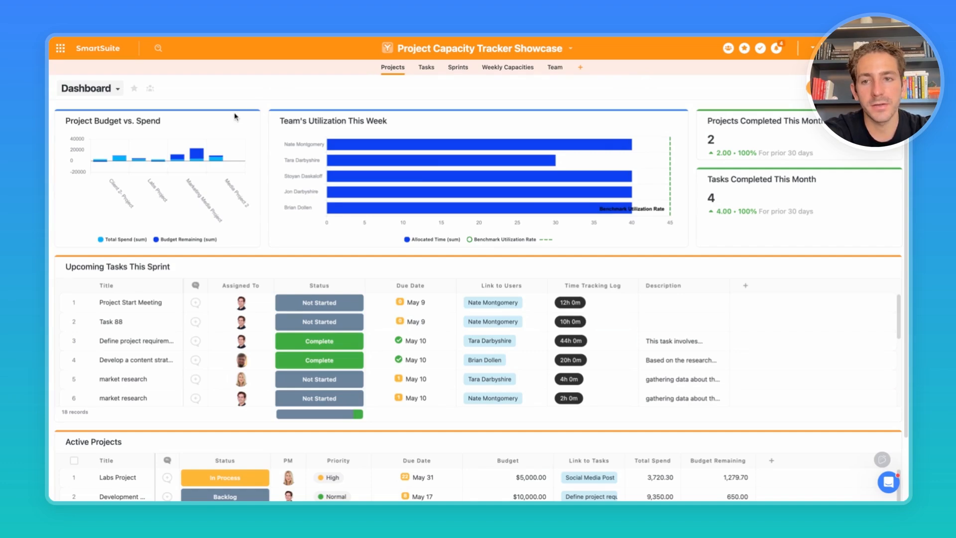
pyautogui.moveTo(202, 170)
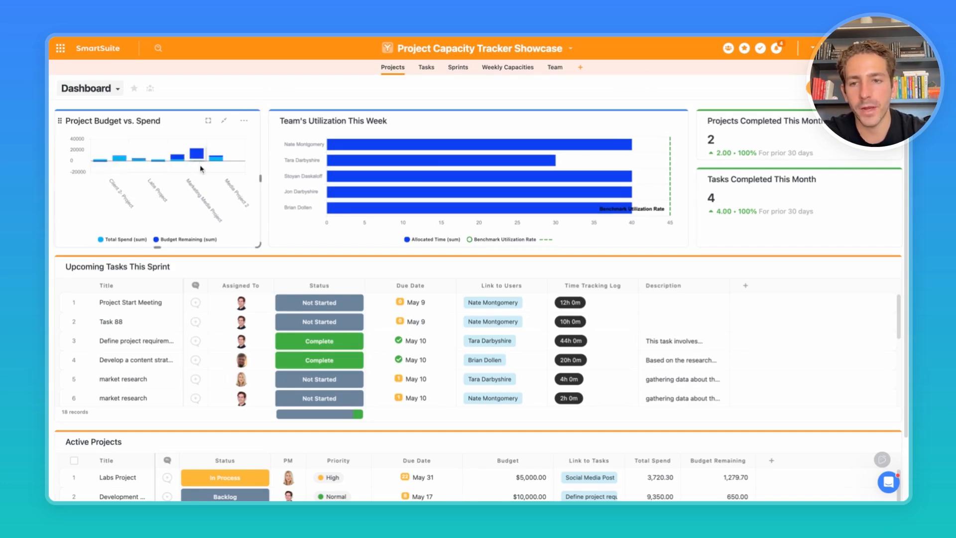
pyautogui.moveTo(201, 164)
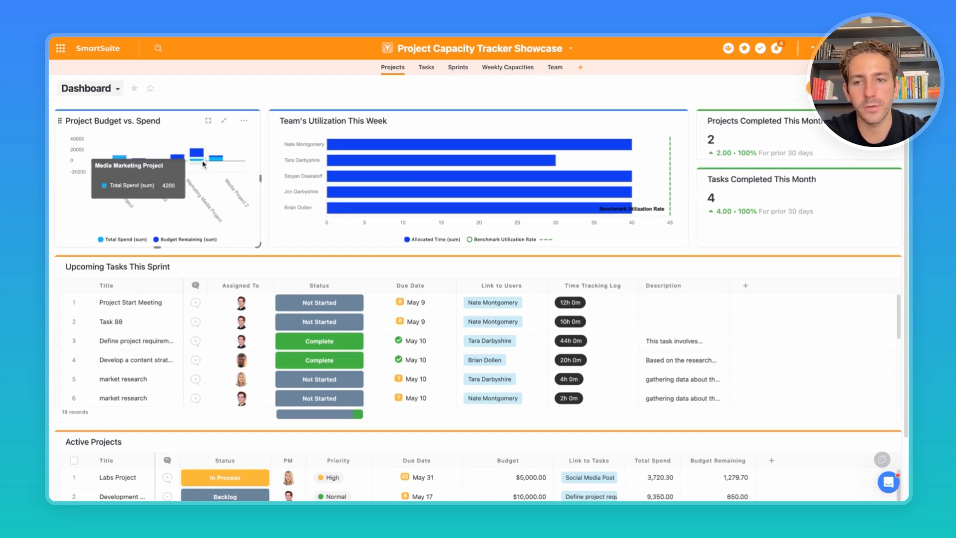
pyautogui.moveTo(426, 67)
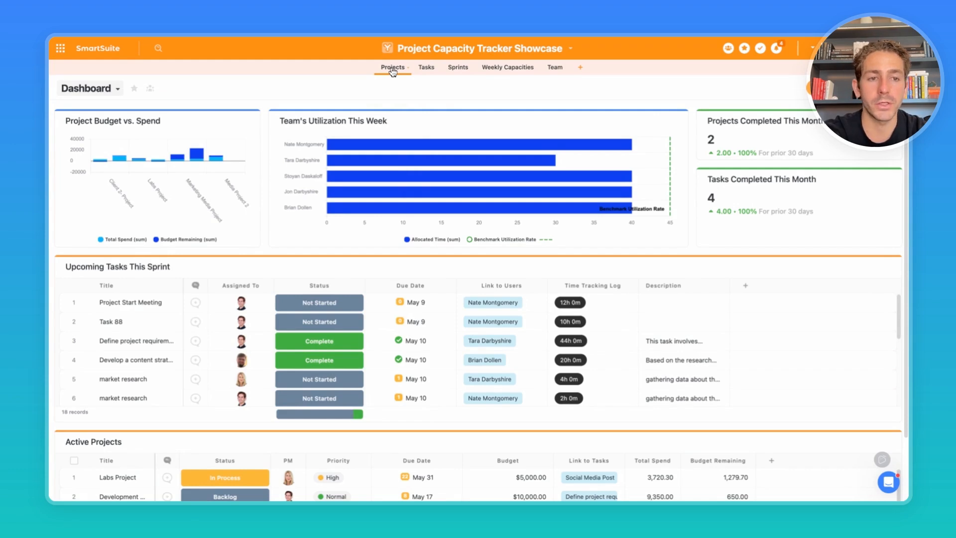
pyautogui.moveTo(757, 236)
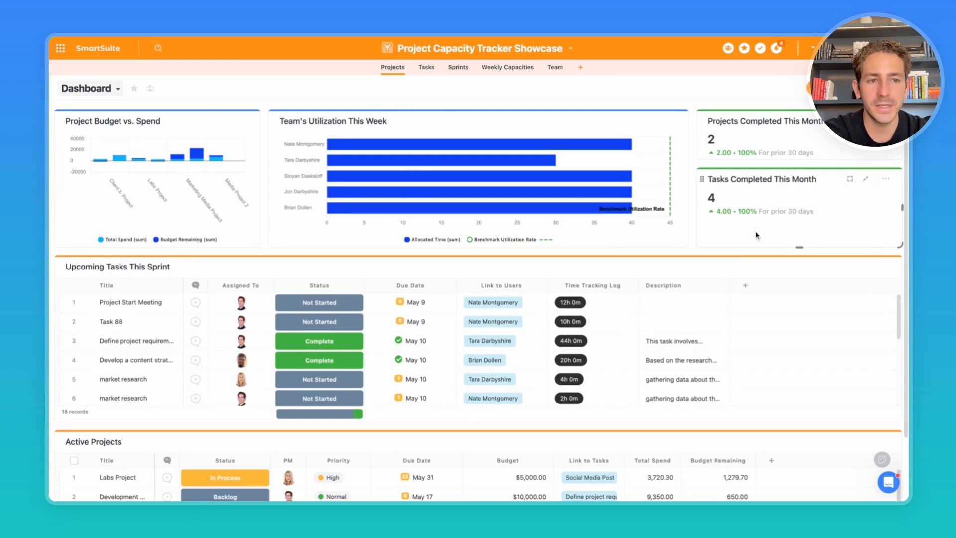
pyautogui.moveTo(758, 238)
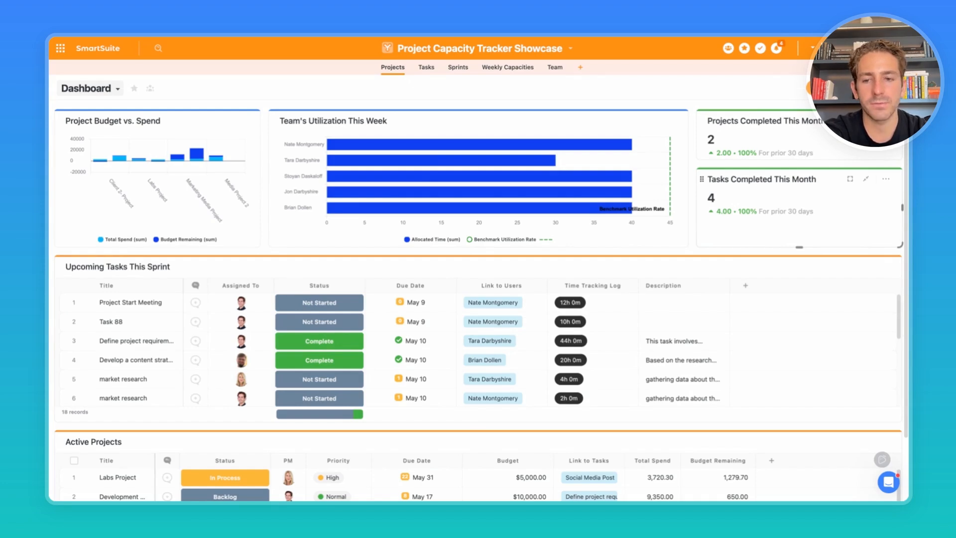
pyautogui.scroll(-3)
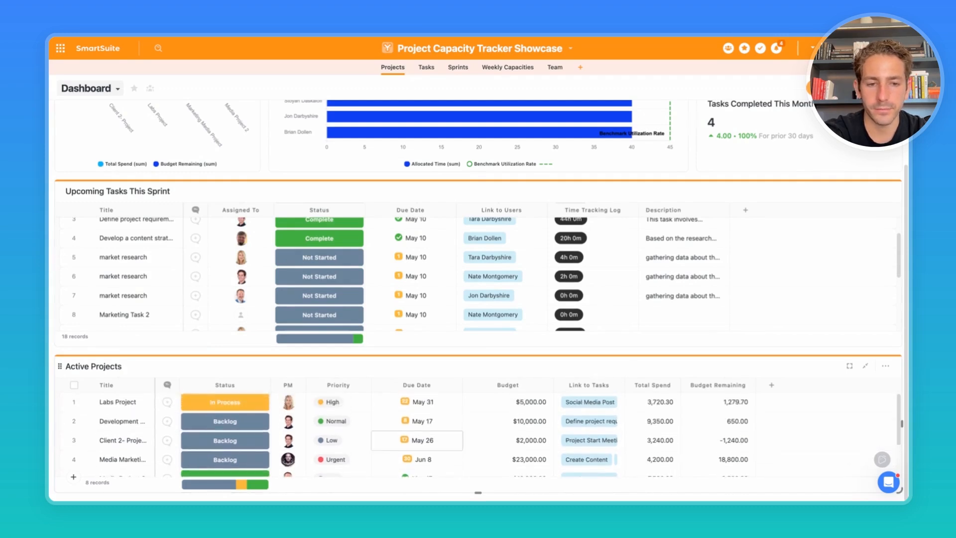
pyautogui.scroll(3)
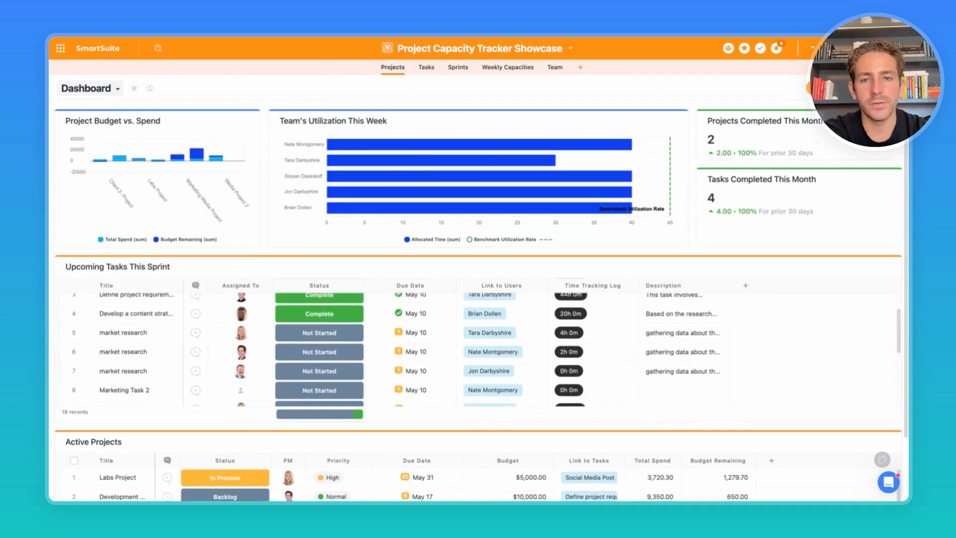